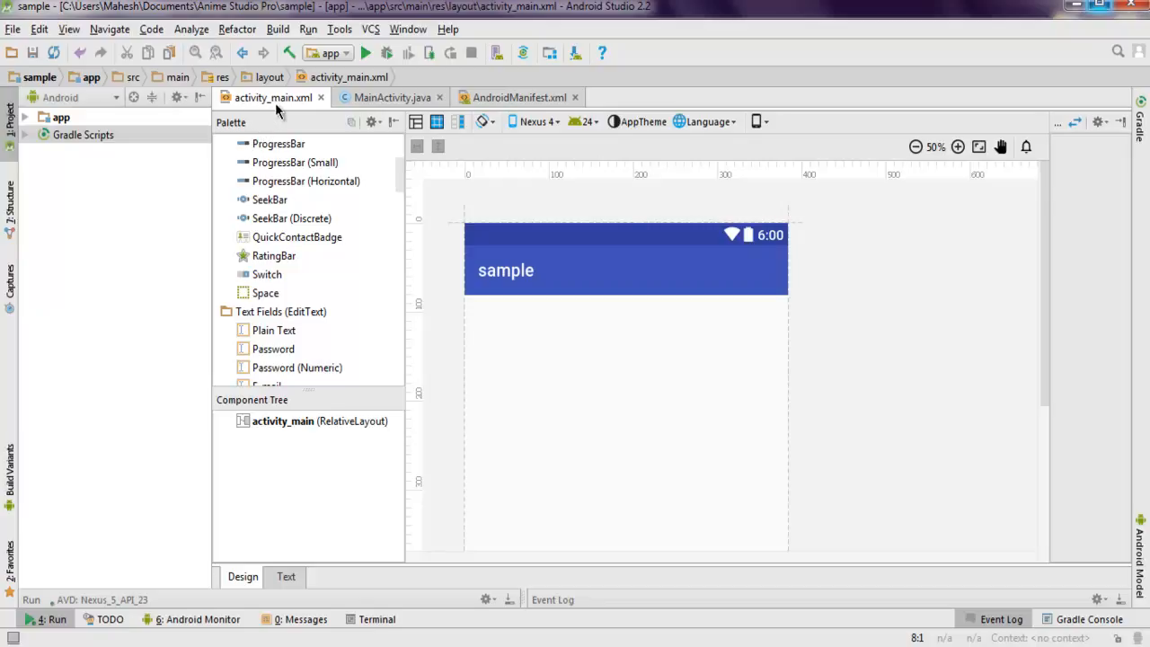
# Step: Switch the activity_main layout from the Design preview to its XML source
pyautogui.click(286, 576)
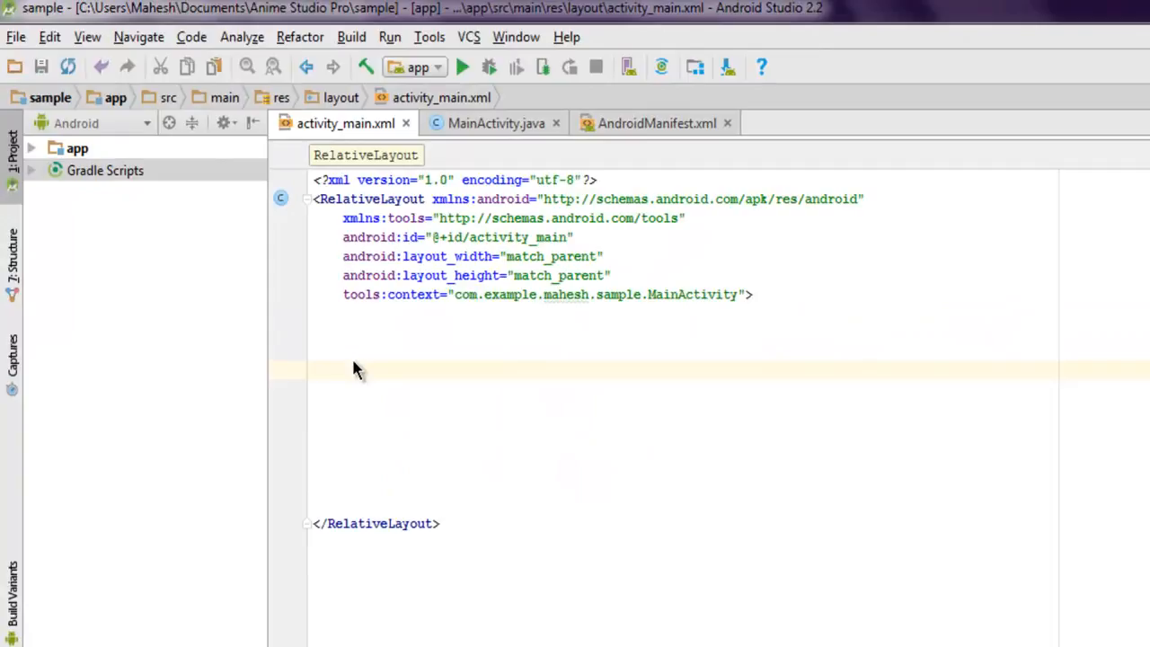
pyautogui.moveTo(333, 381)
pyautogui.write('<')
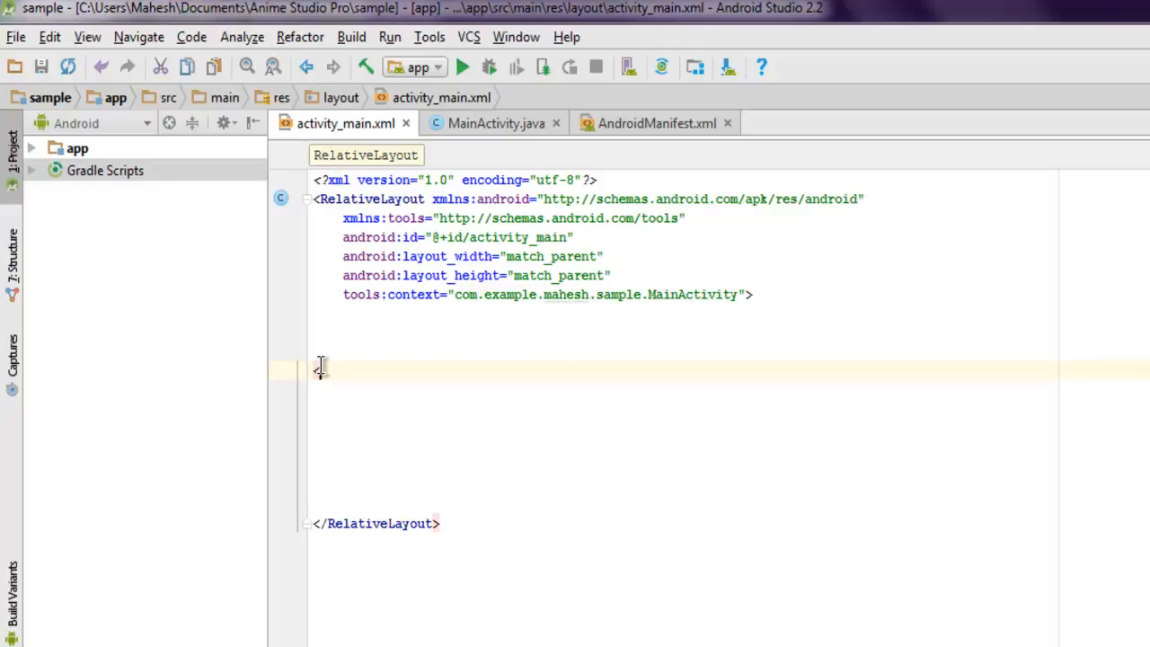
# Step: Write a ToggleButton element with wrap_content size, layout_centerInParent true, id toggle1 and text "On"
pyautogui.write('oggleButton')
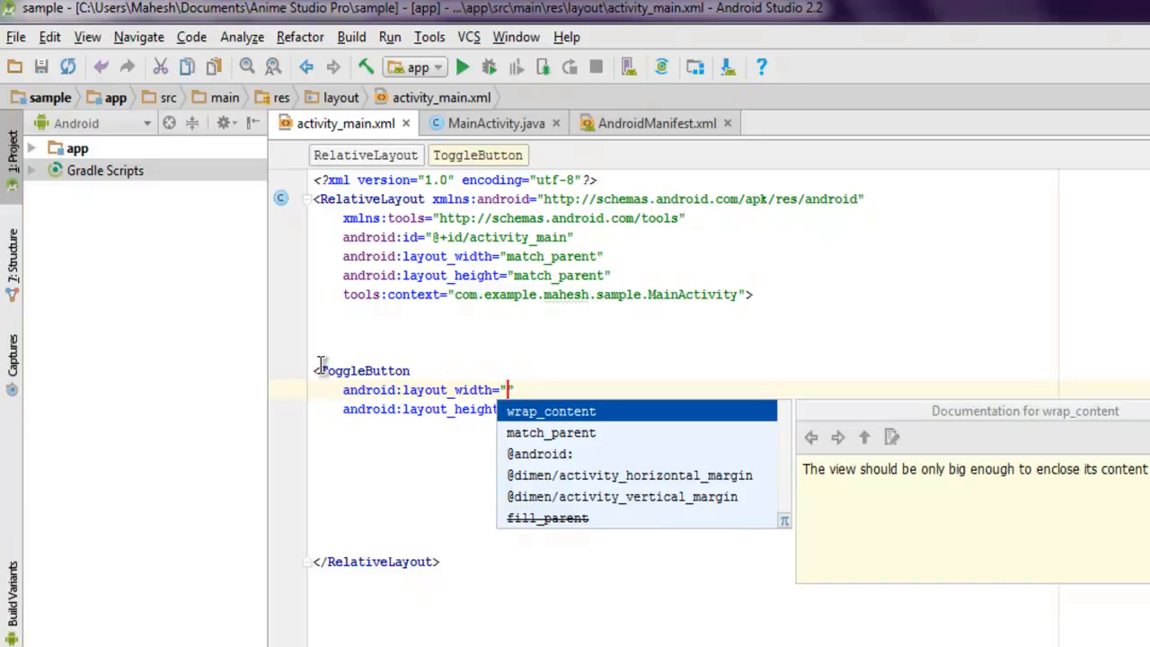
pyautogui.click(550, 411)
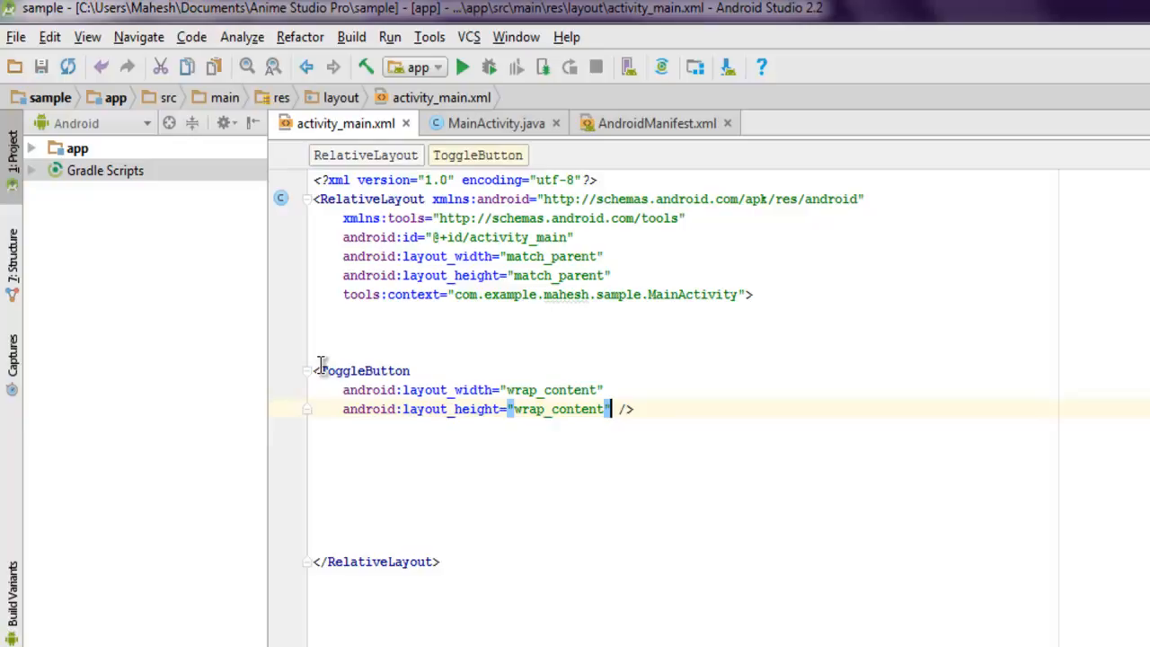
pyautogui.write('android:layout_centerInParent="true"/>')
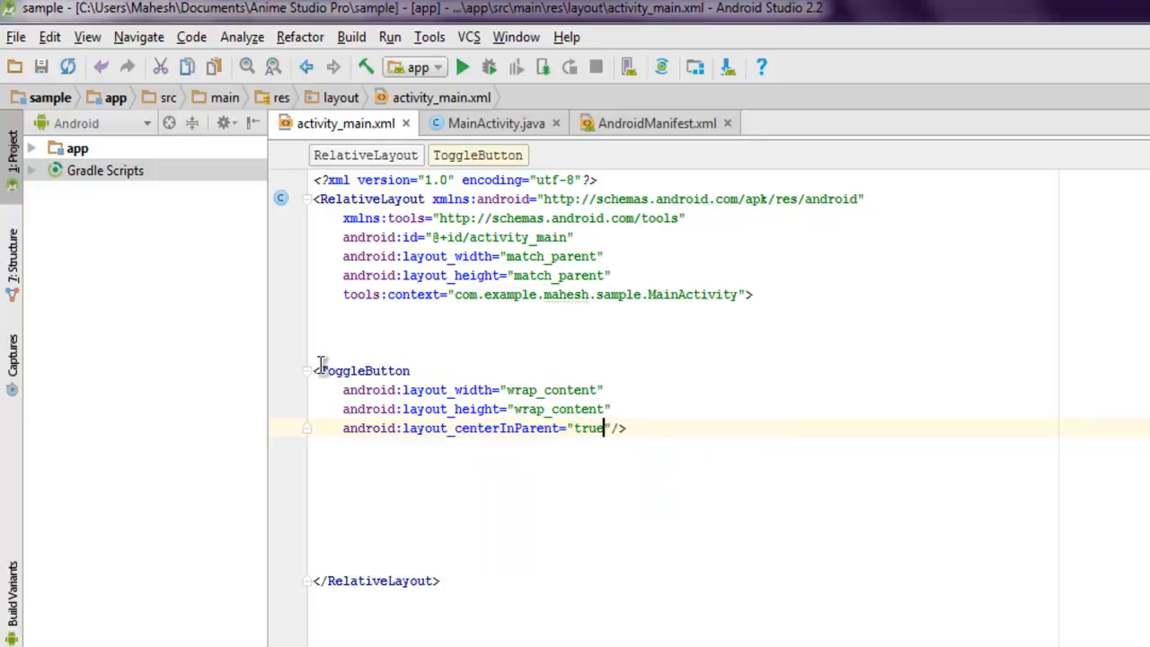
pyautogui.write('android/>')
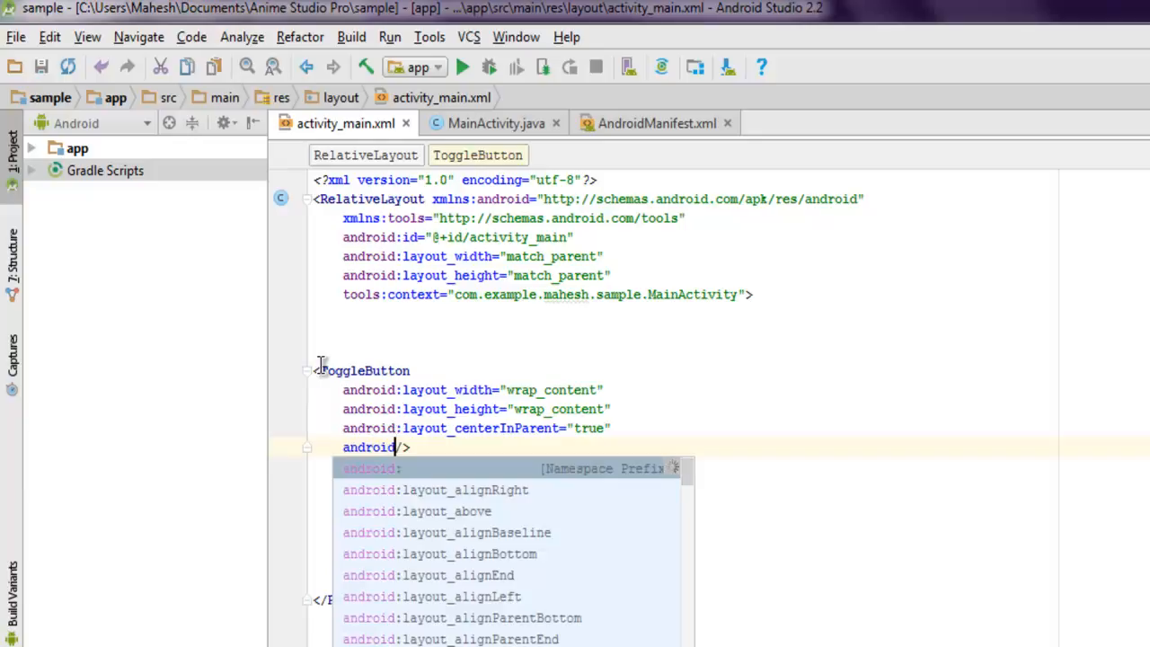
pyautogui.write(':id="@+id/toggle1')
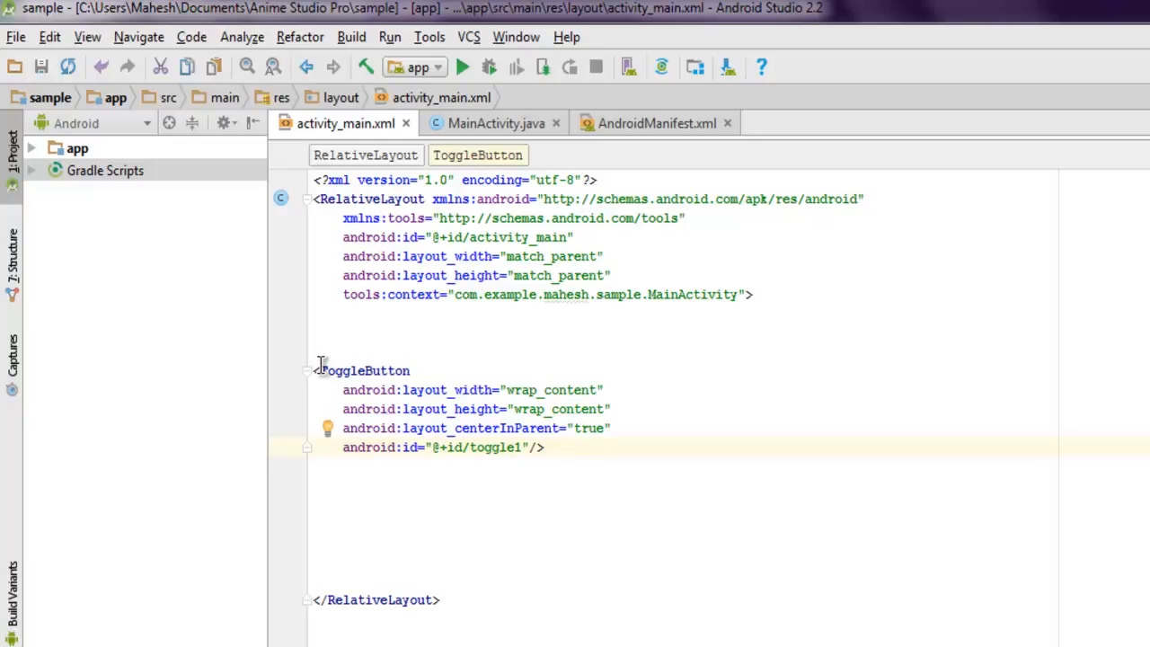
pyautogui.press('Enter')
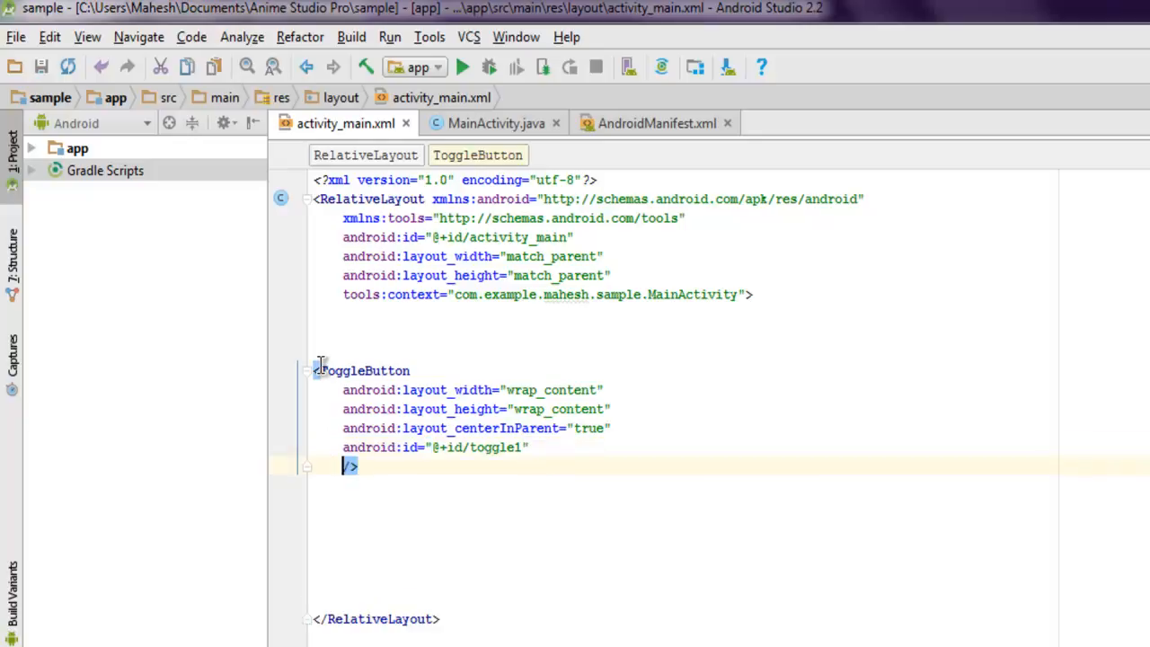
pyautogui.write('android:text=""')
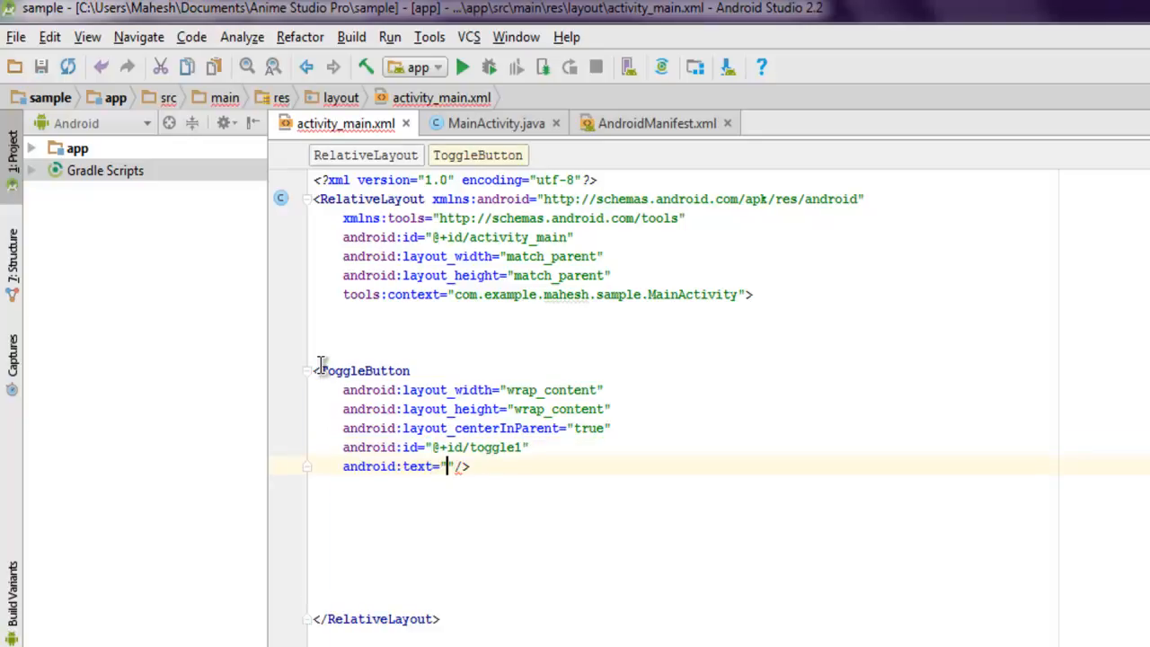
pyautogui.write('On')
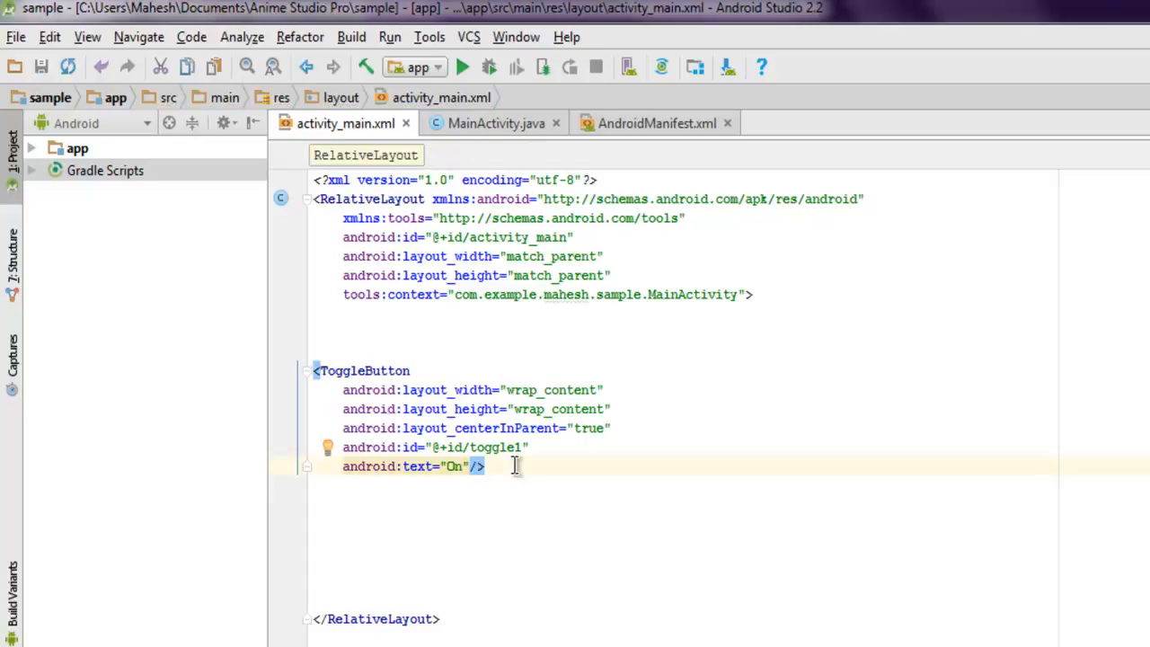
pyautogui.moveTo(482, 133)
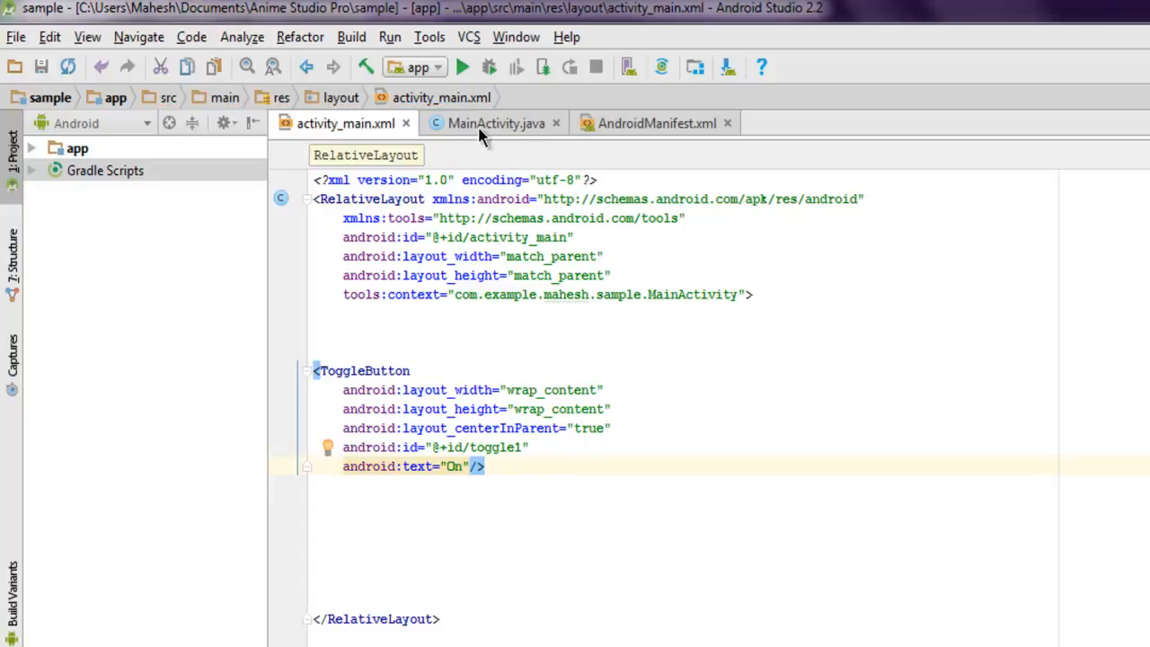
# Step: Declare a 'private ToggleButton toggleButton;' field in MainActivity.java
pyautogui.click(495, 122)
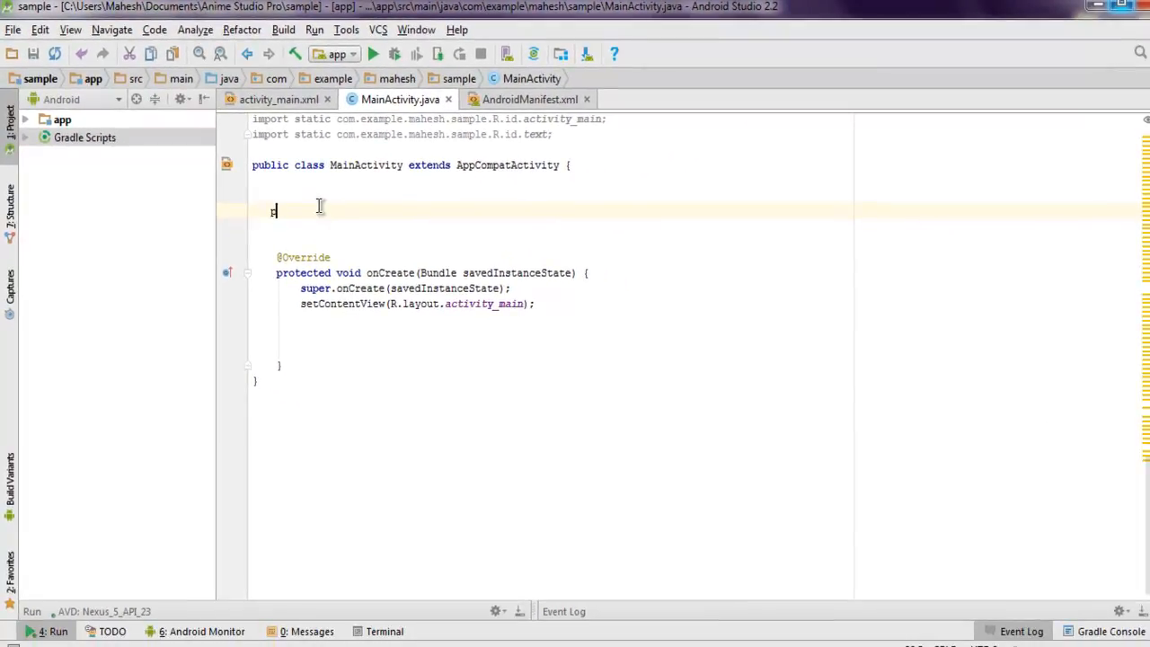
pyautogui.write('private')
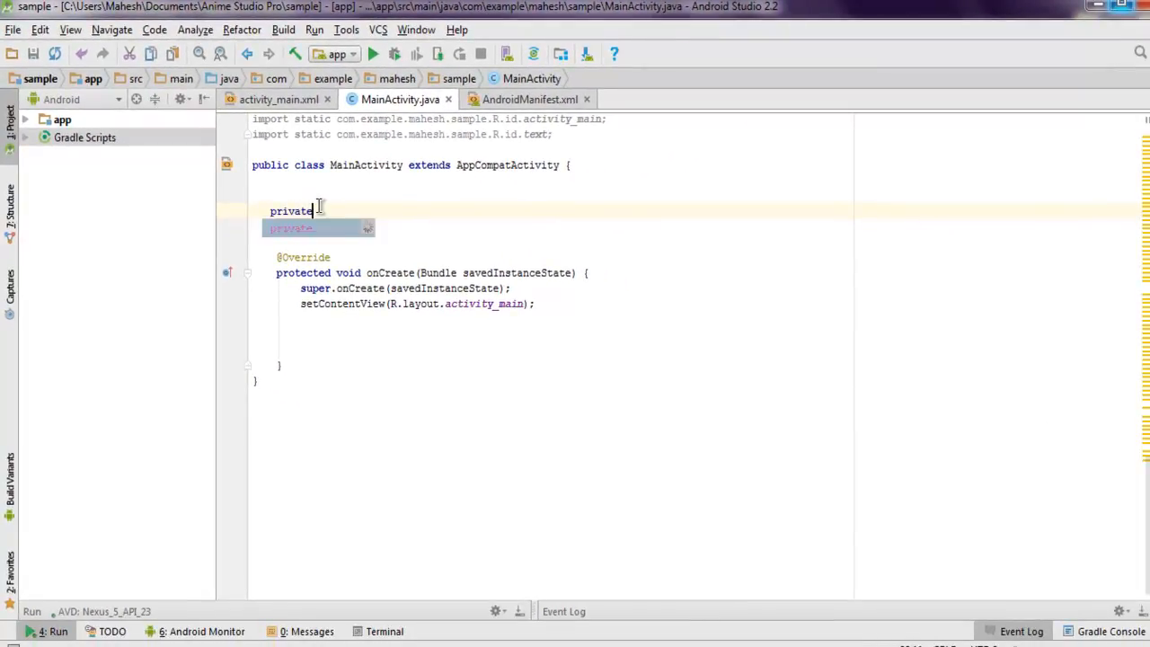
pyautogui.write('Logg')
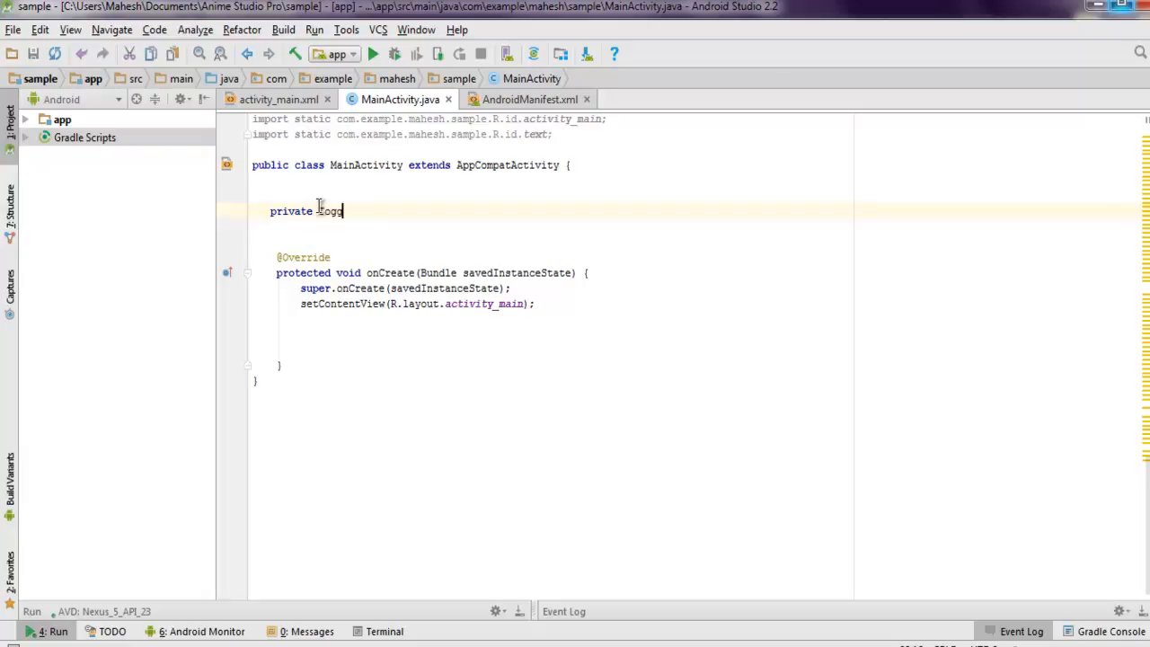
pyautogui.write('leButton t')
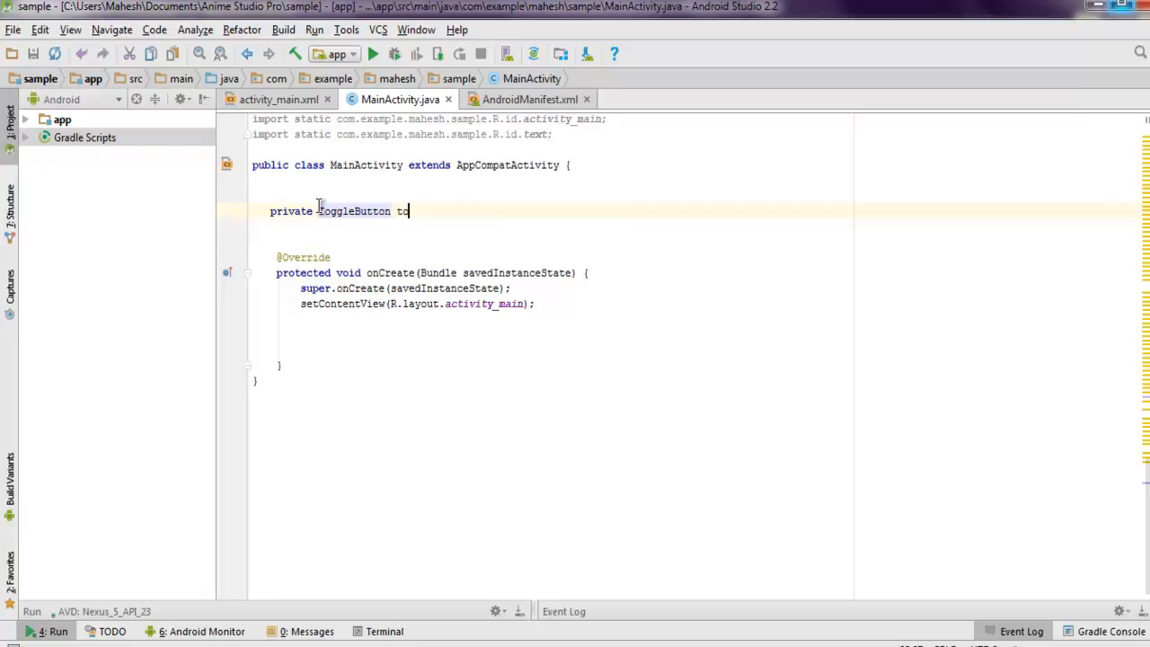
pyautogui.write('oggleButton;')
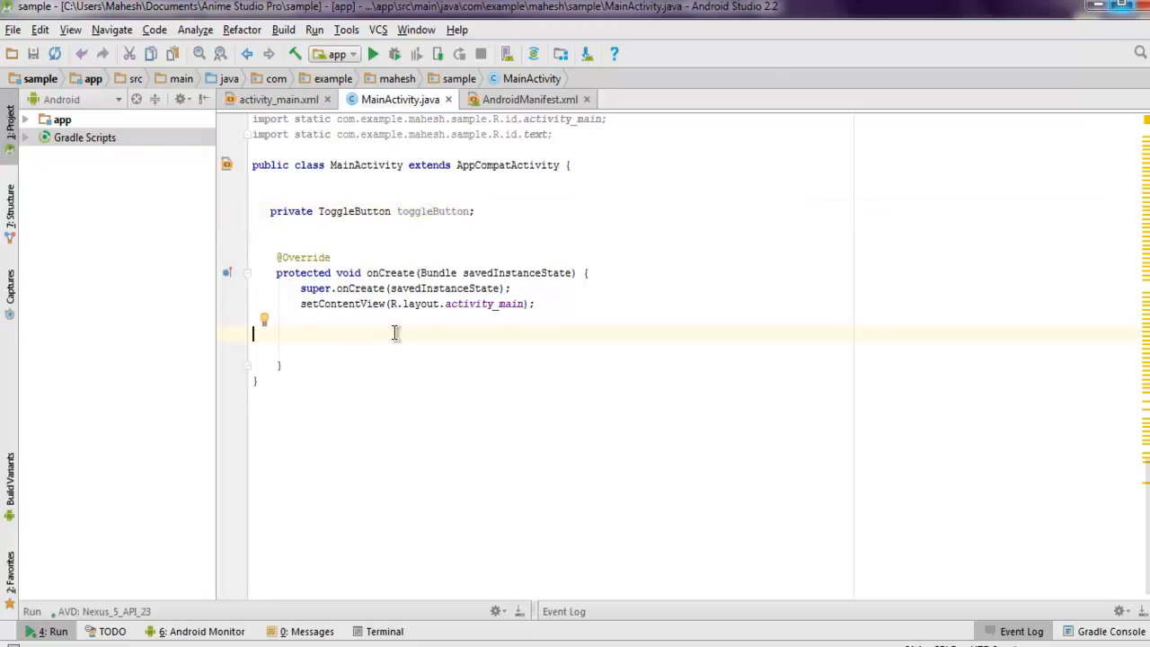
# Step: Assign toggleButton = (ToggleButton) findViewById(R.id.toggle1) inside onCreate
pyautogui.press('Enter')
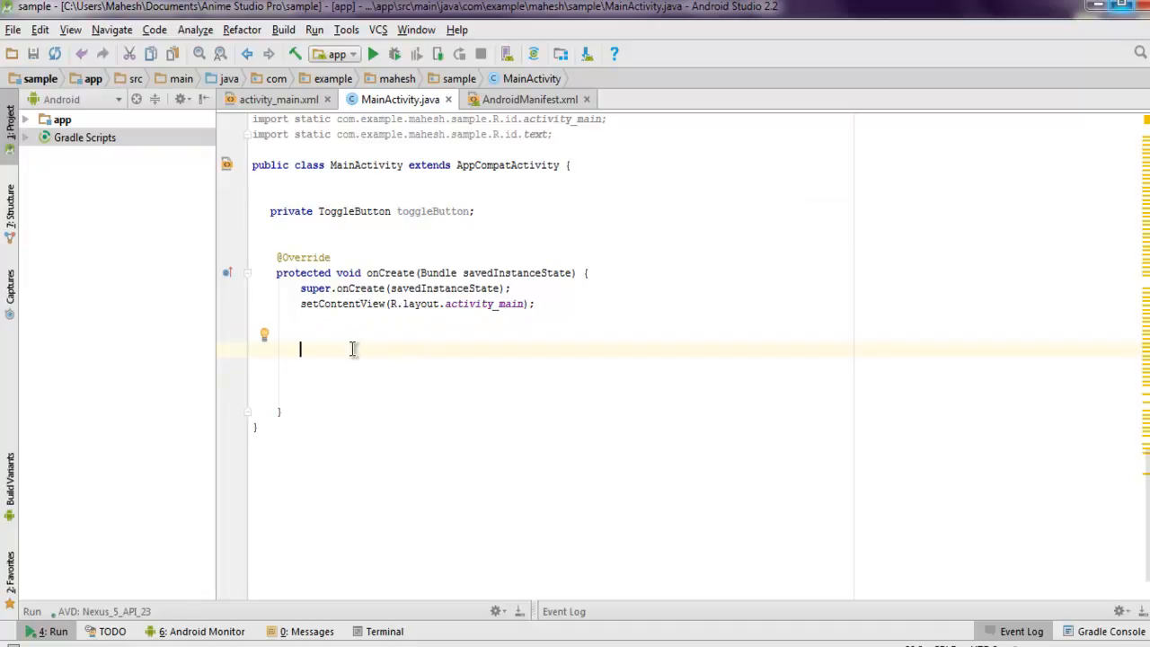
pyautogui.write('toggle')
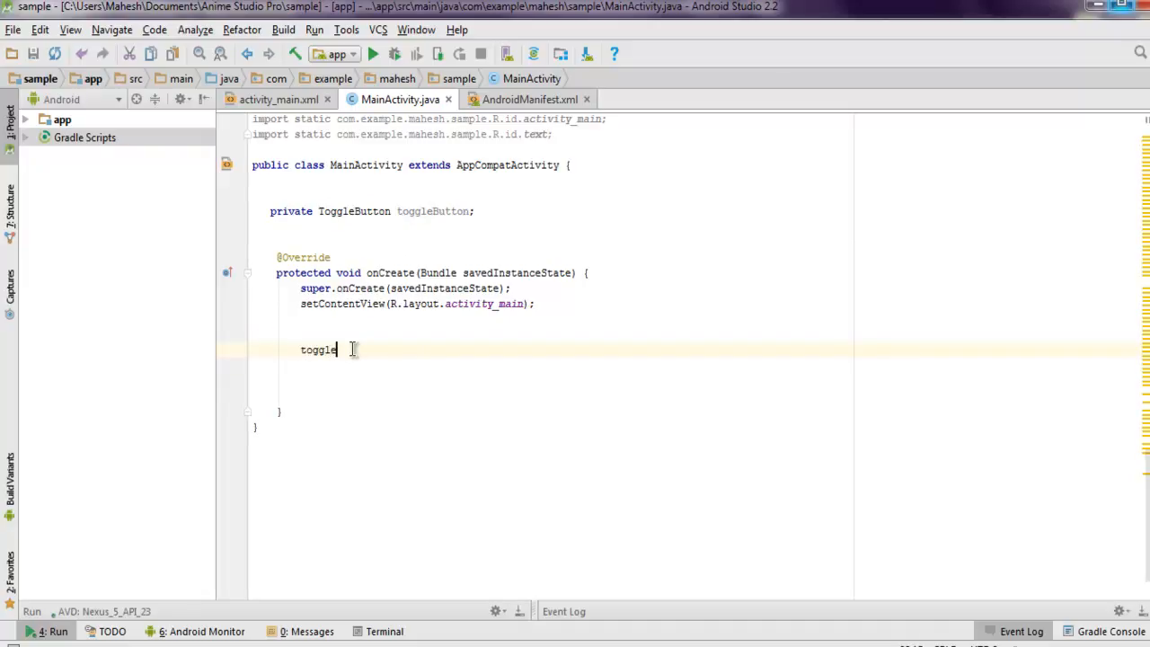
pyautogui.write('Button =')
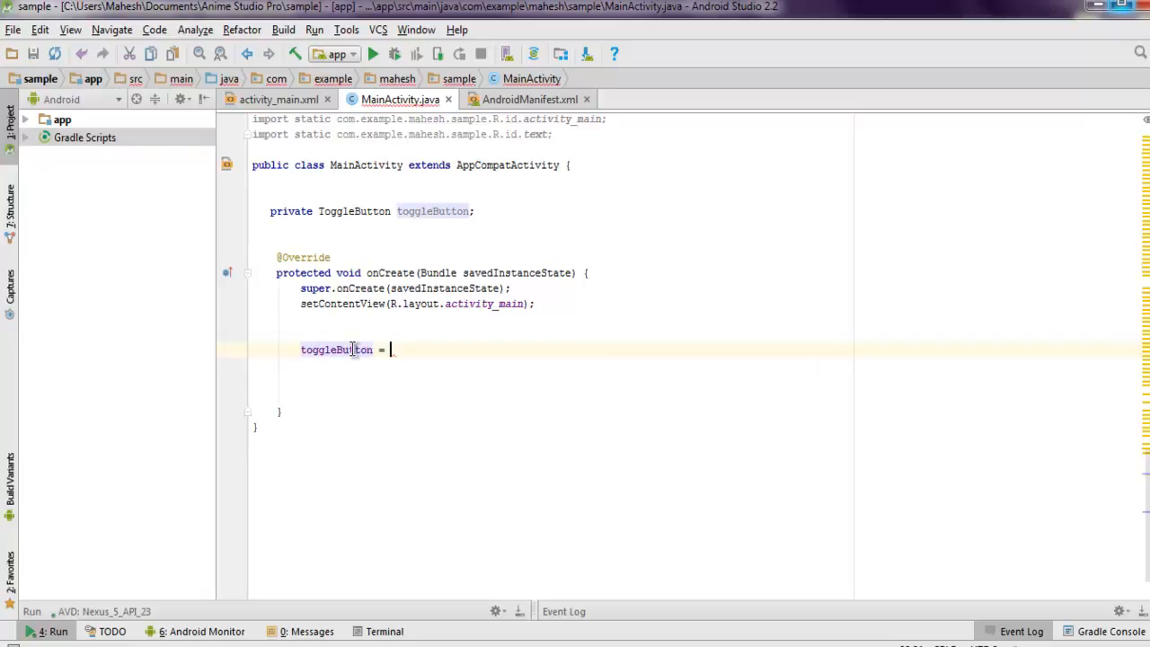
pyautogui.write('(Toggle')
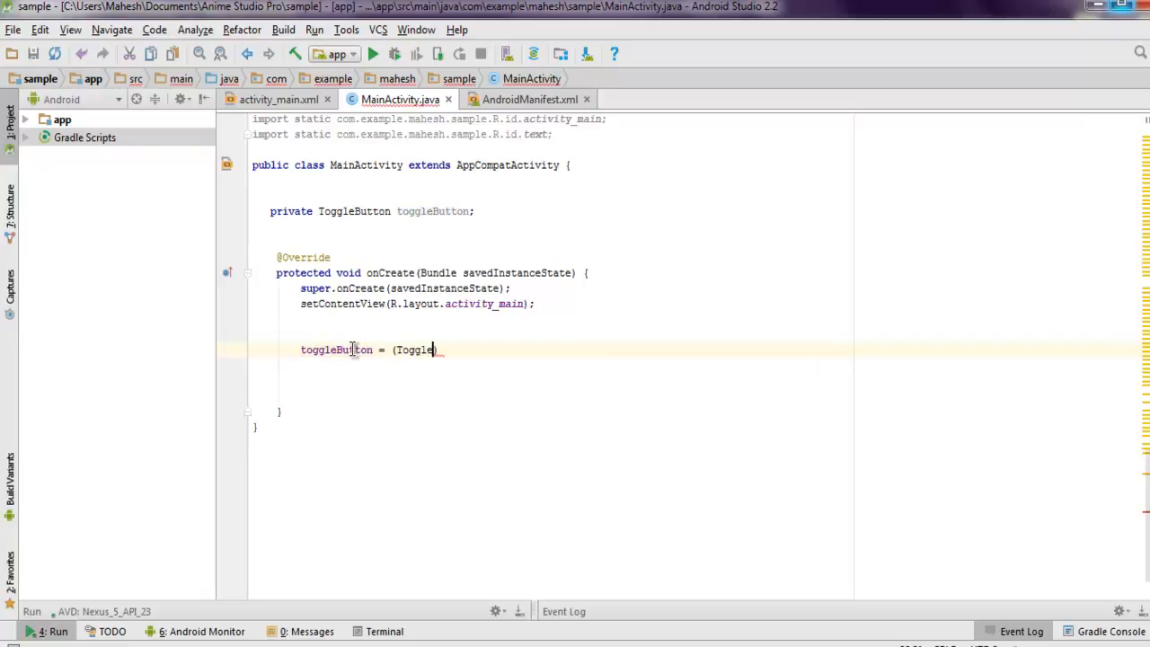
pyautogui.write('Button)')
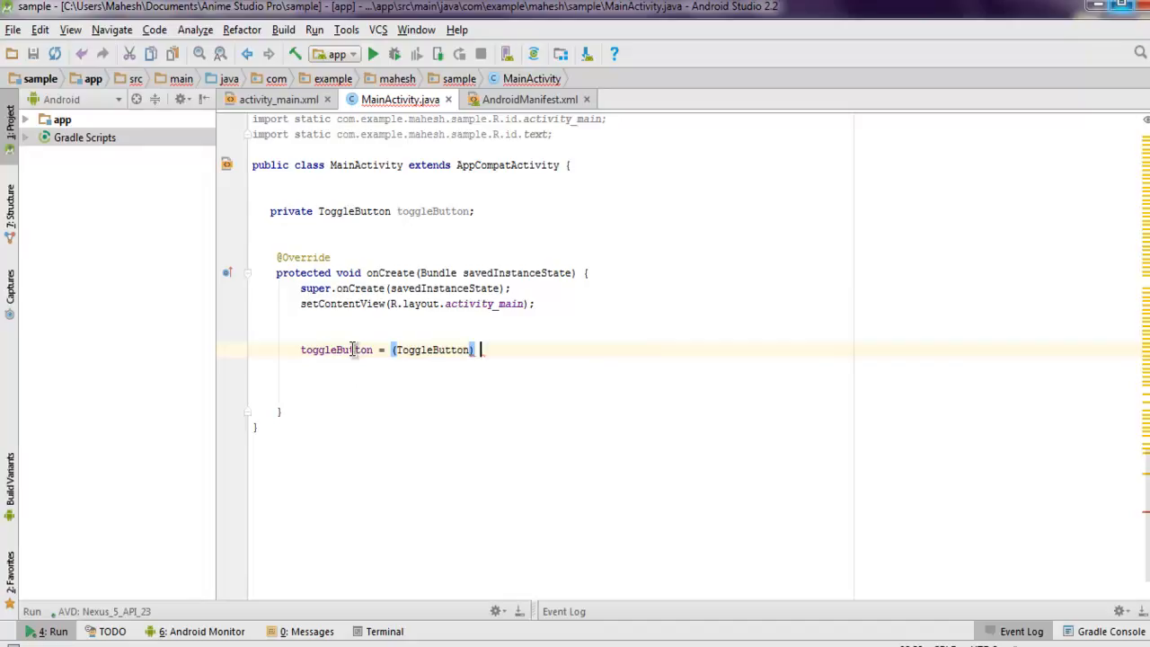
pyautogui.write('findViewById(')
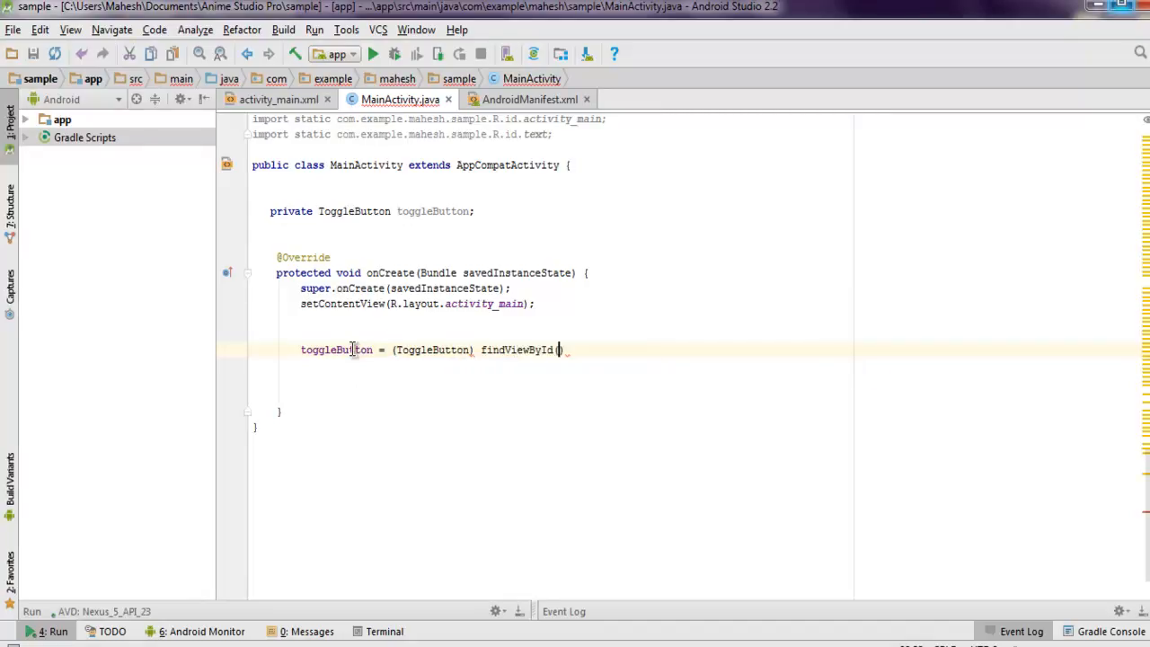
pyautogui.write('R.id.toggle1')
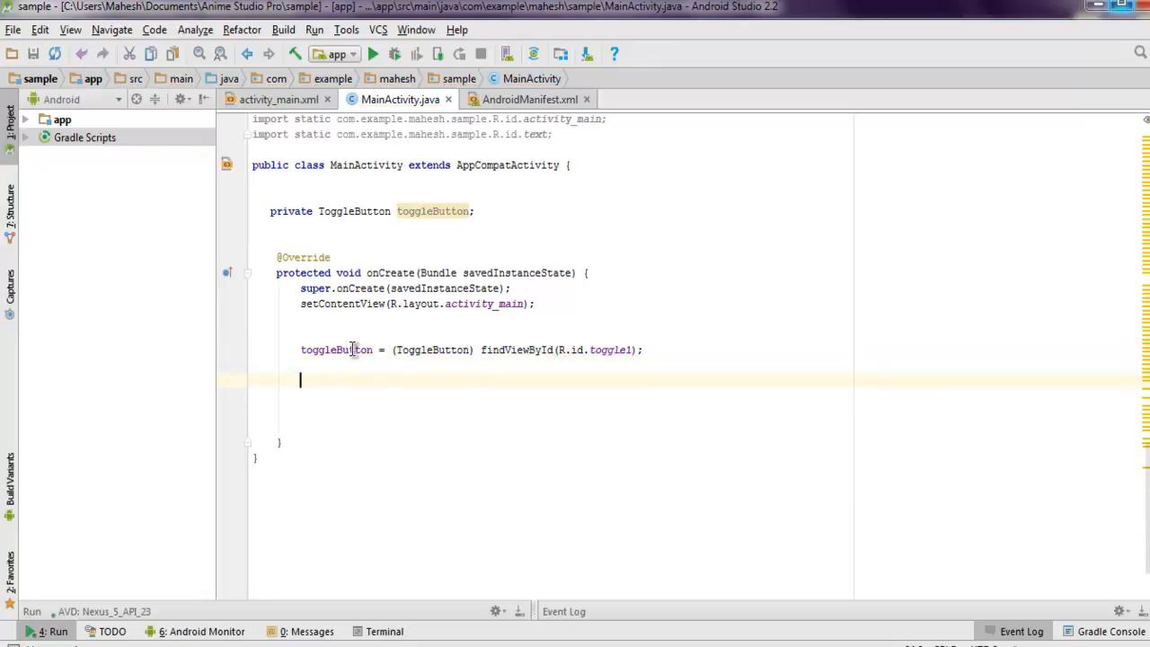
# Step: Call toggleButton.setOnCheckedChangeListener with a new CompoundButton.OnCheckedChangeListener()
pyautogui.write('toggleButton.')
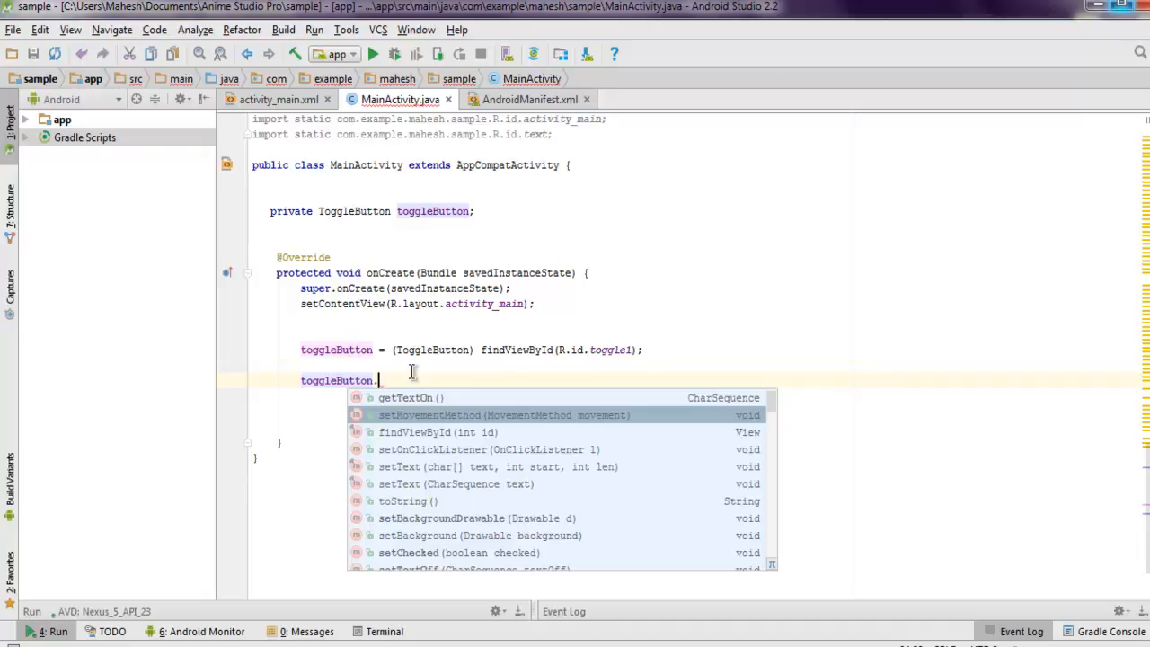
pyautogui.write('setOnCheckedChangeListener();')
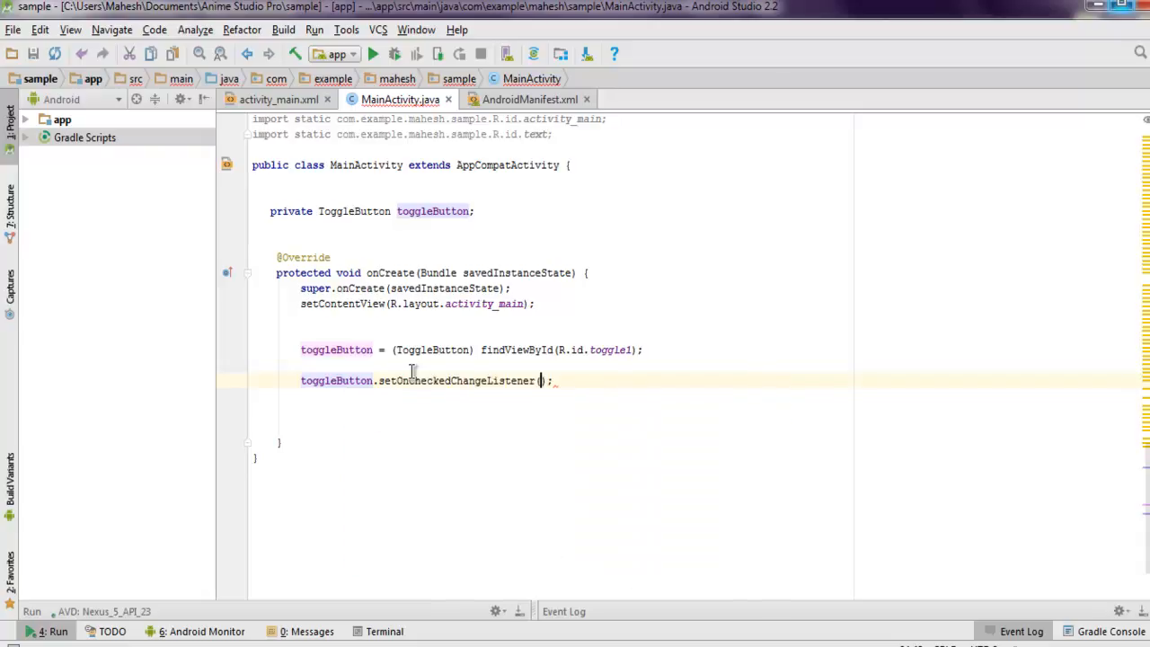
pyautogui.click(539, 381)
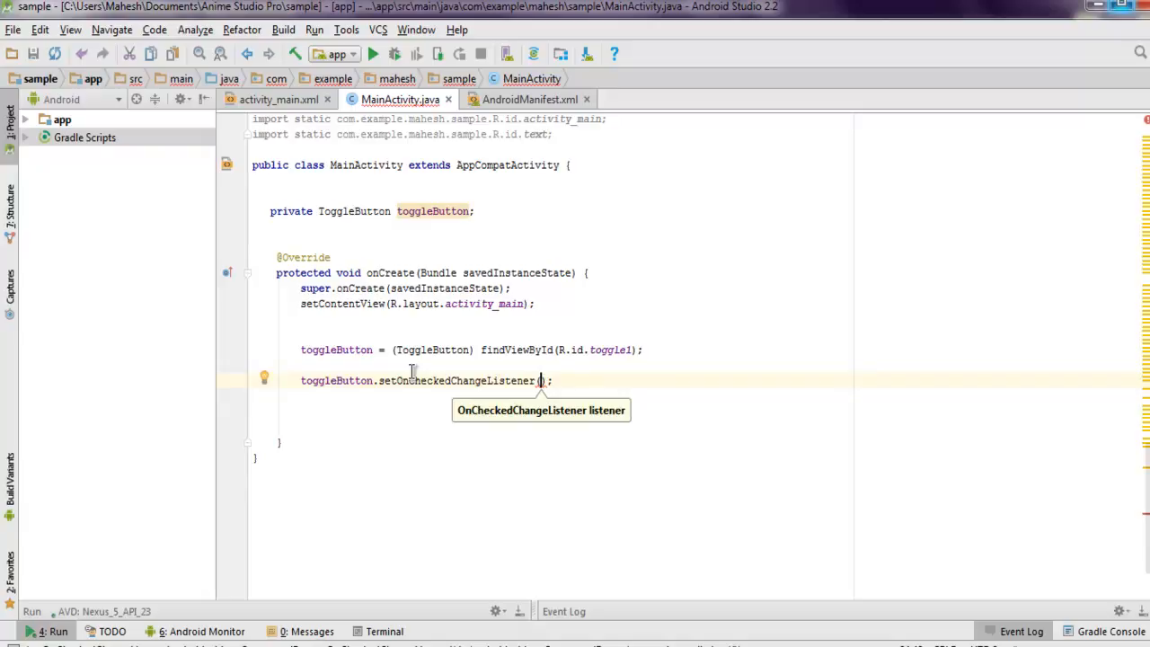
pyautogui.write('new')
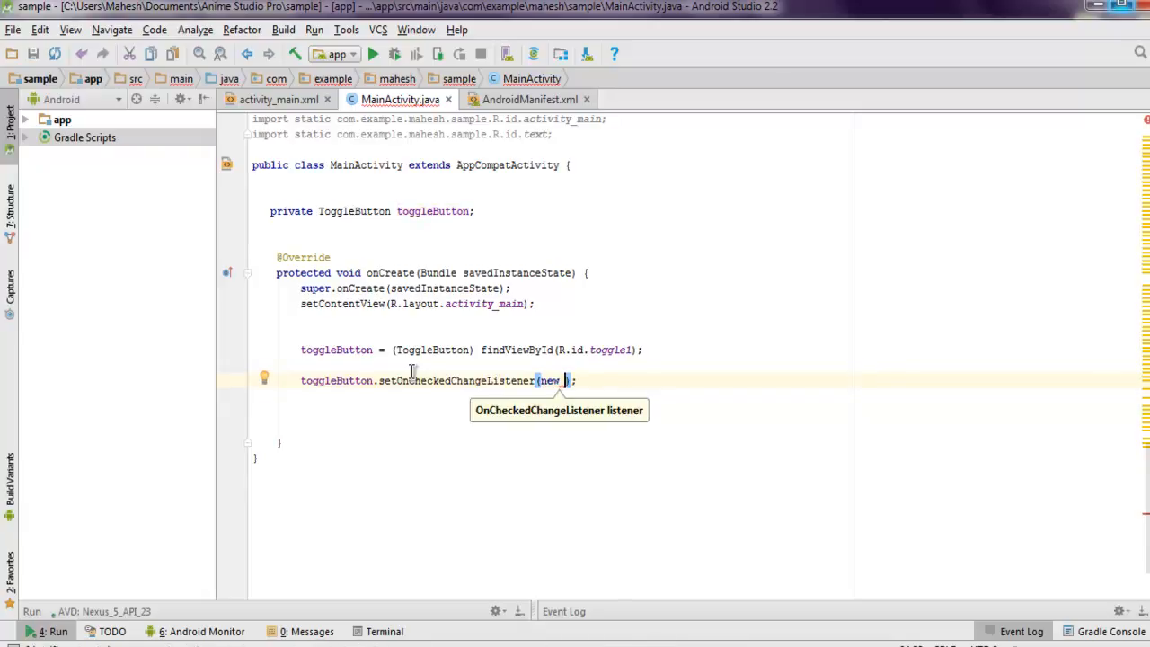
pyautogui.write('Co')
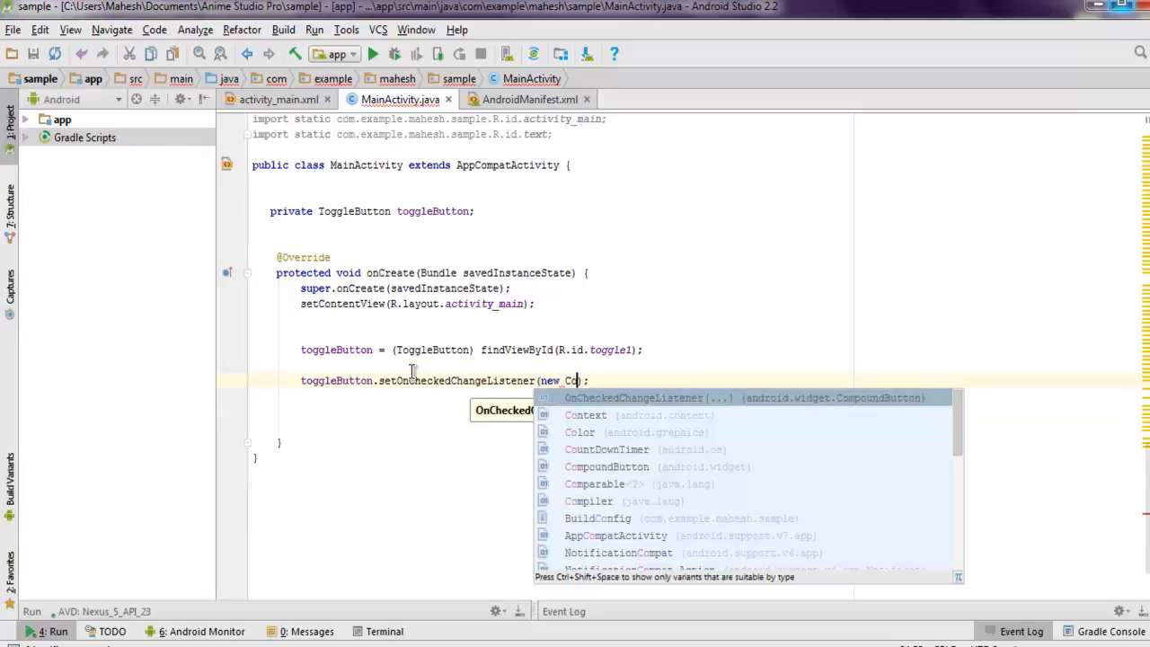
pyautogui.click(607, 468)
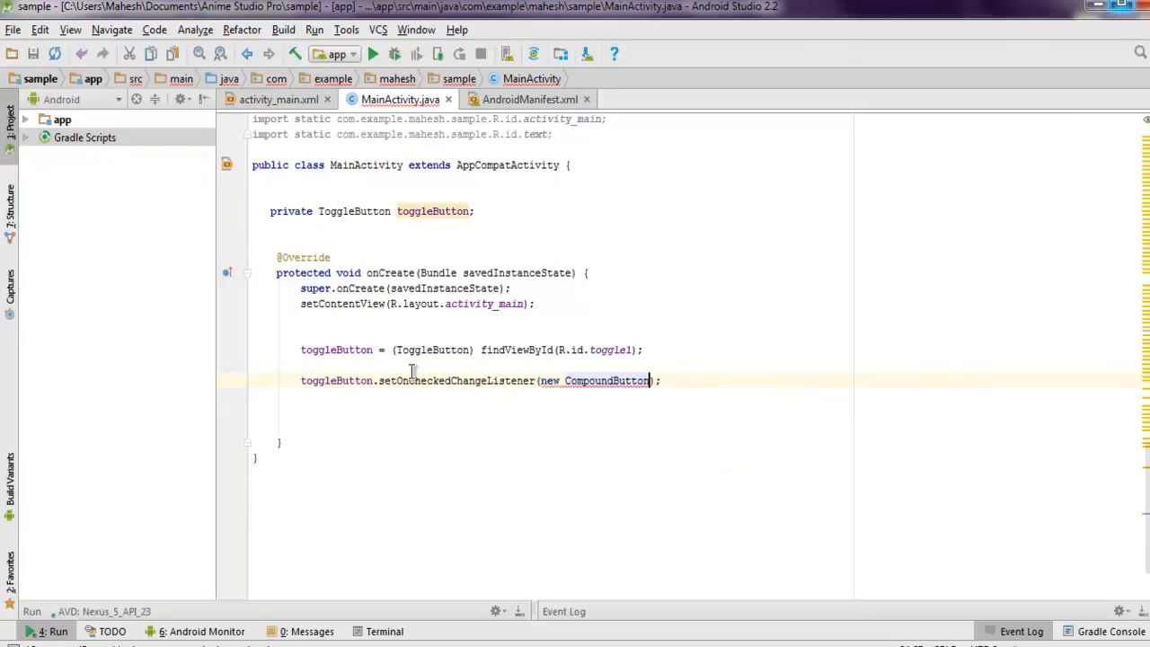
pyautogui.write('.')
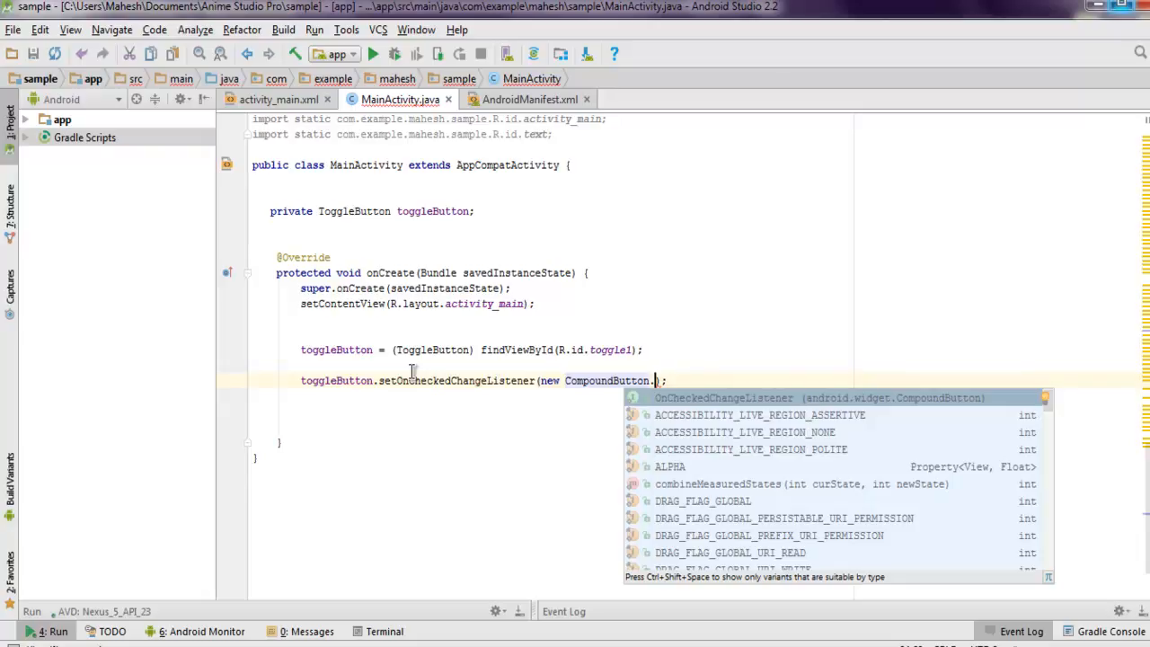
pyautogui.press('Enter')
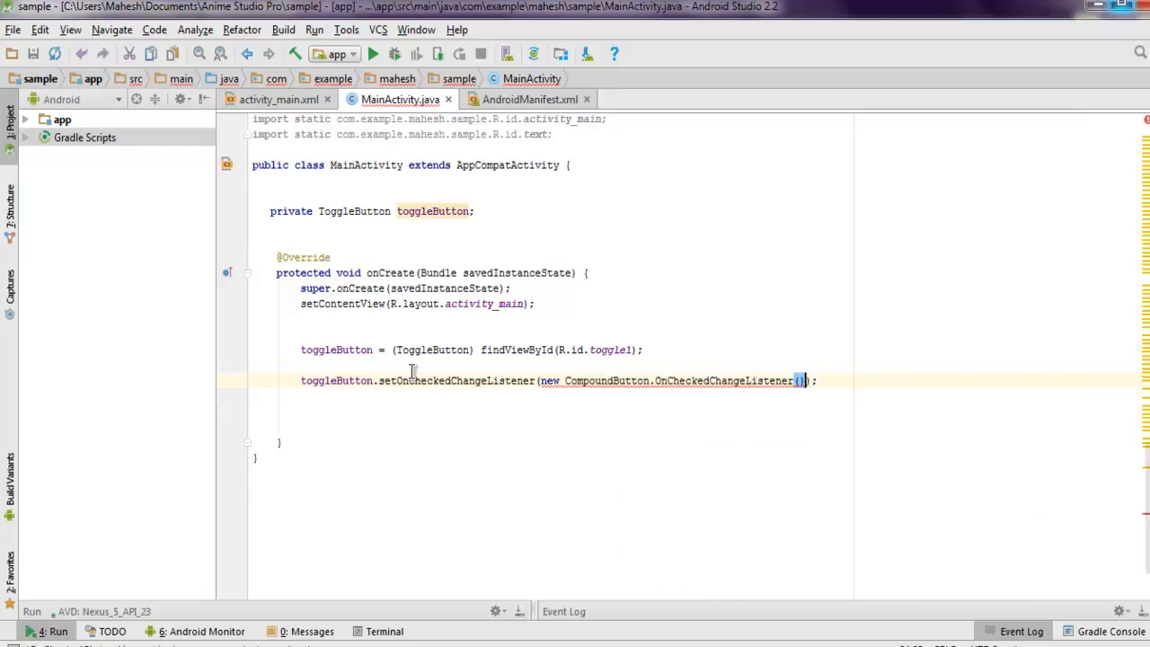
pyautogui.write('{')
pyautogui.press('Enter')
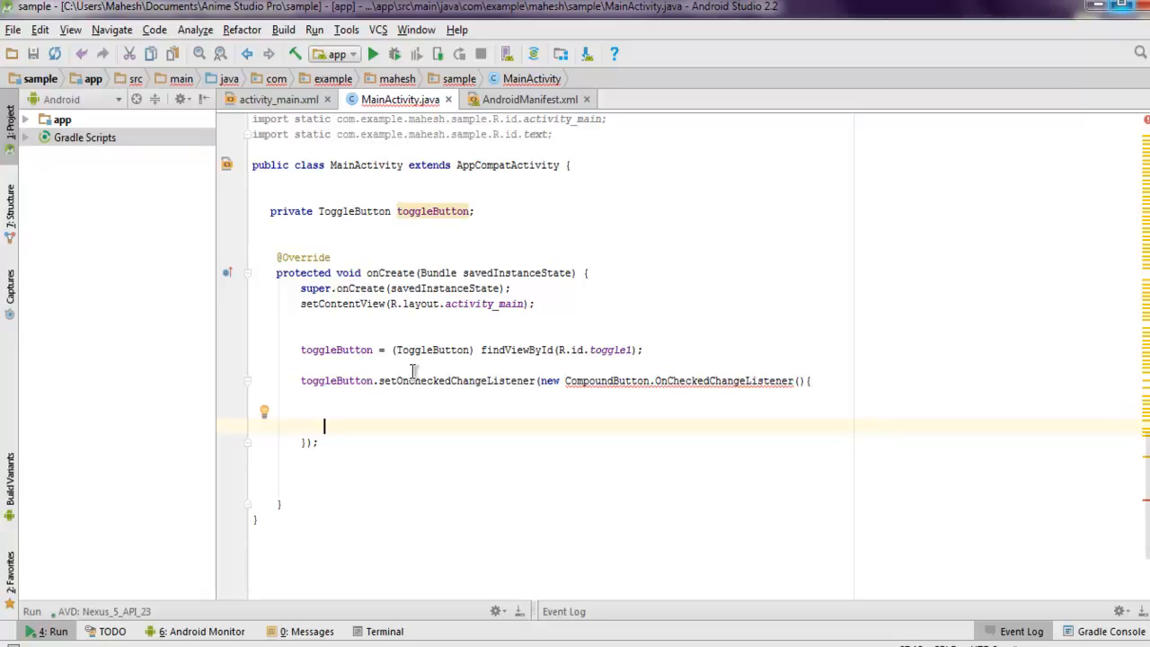
# Step: Define public void onCheckedChanged(CompoundButton compoundButton, boolean ischecked) and begin an if(ischecked) check
pyautogui.write('public v')
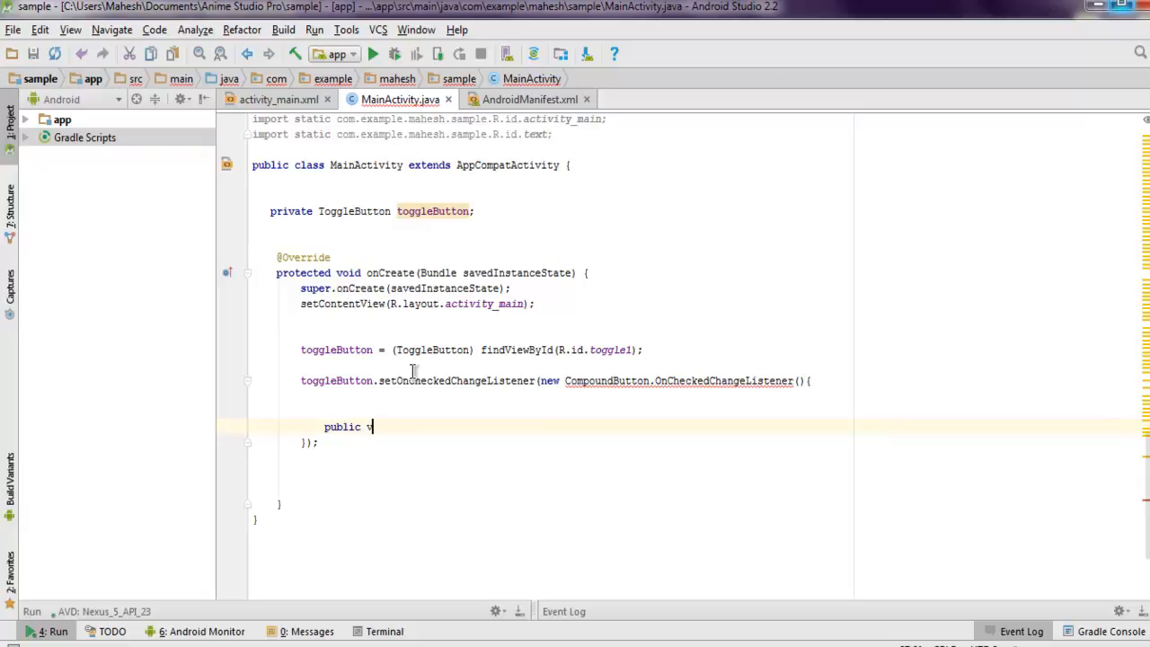
pyautogui.write('oid')
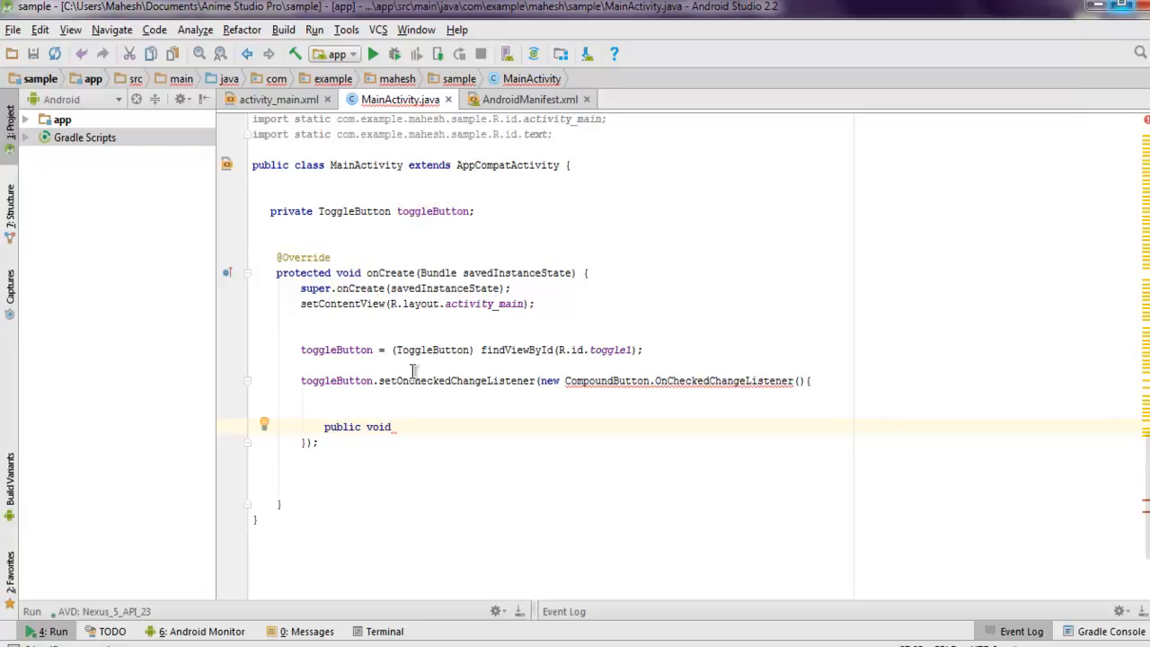
pyautogui.write('onC')
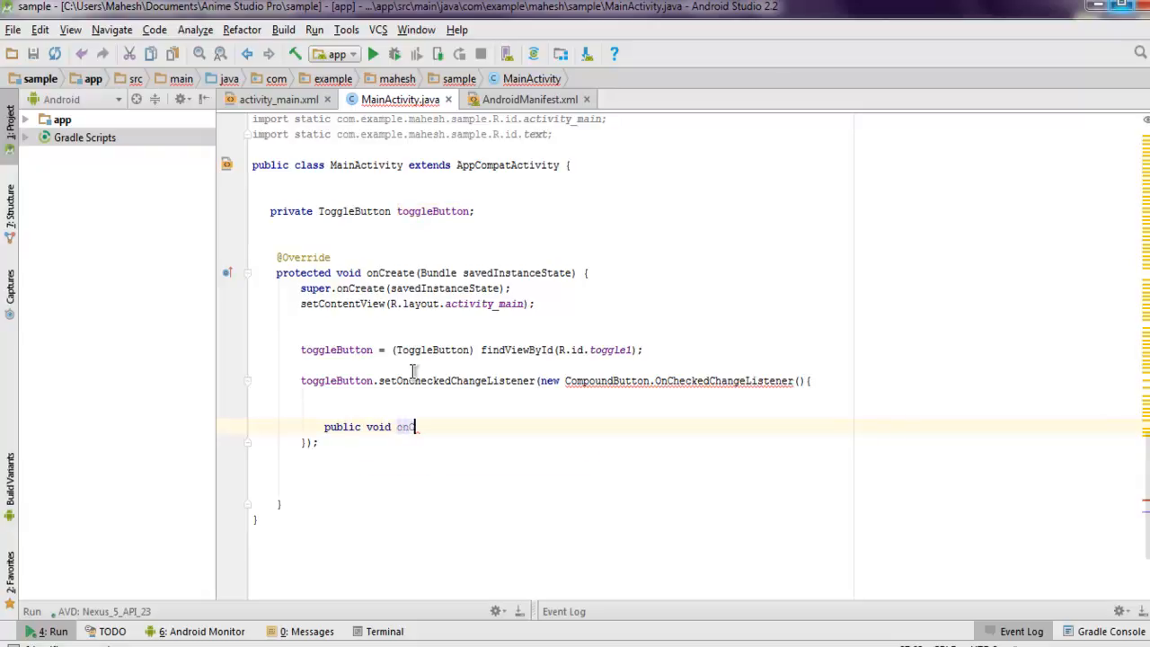
pyautogui.write('hec')
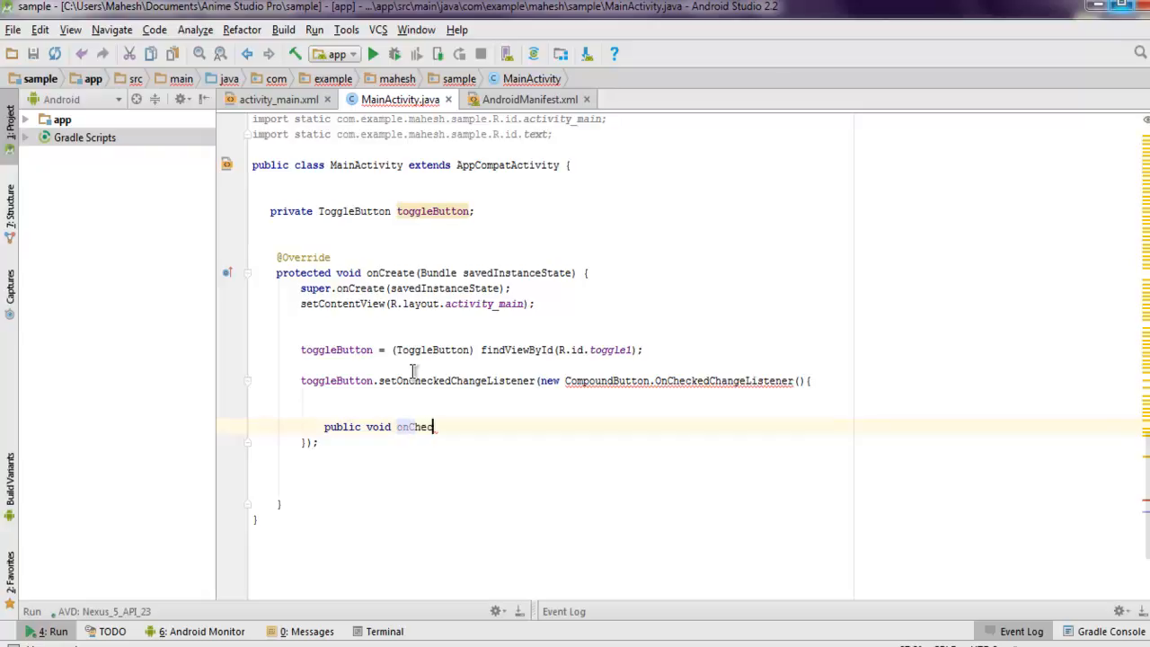
pyautogui.write('kedd')
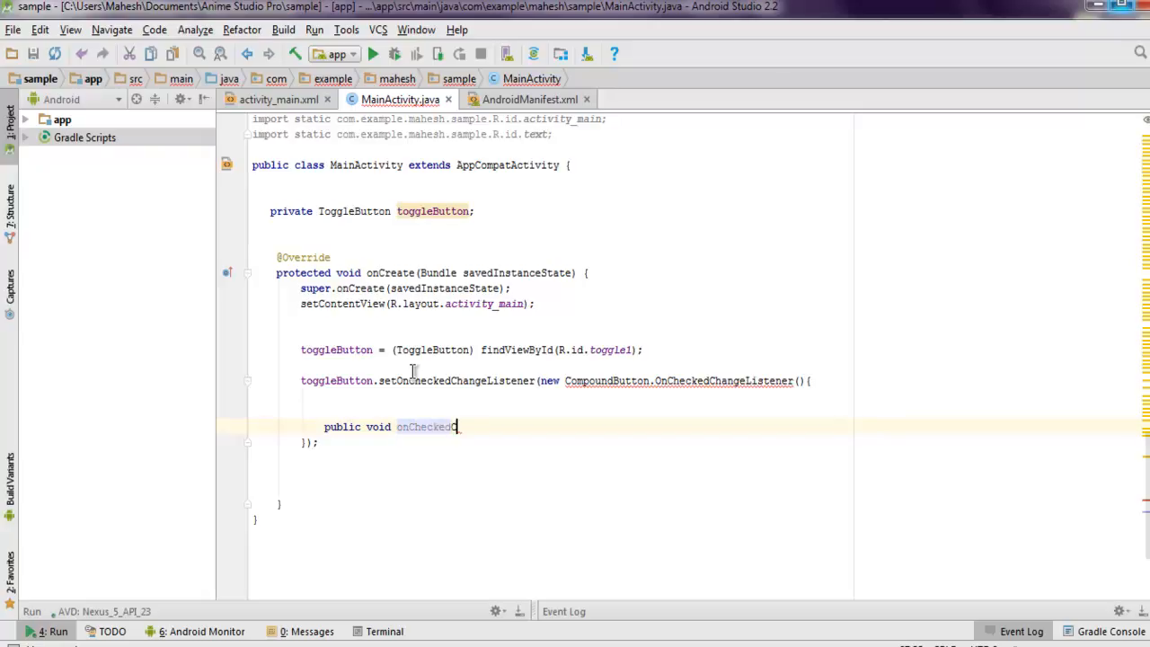
pyautogui.write('Changed')
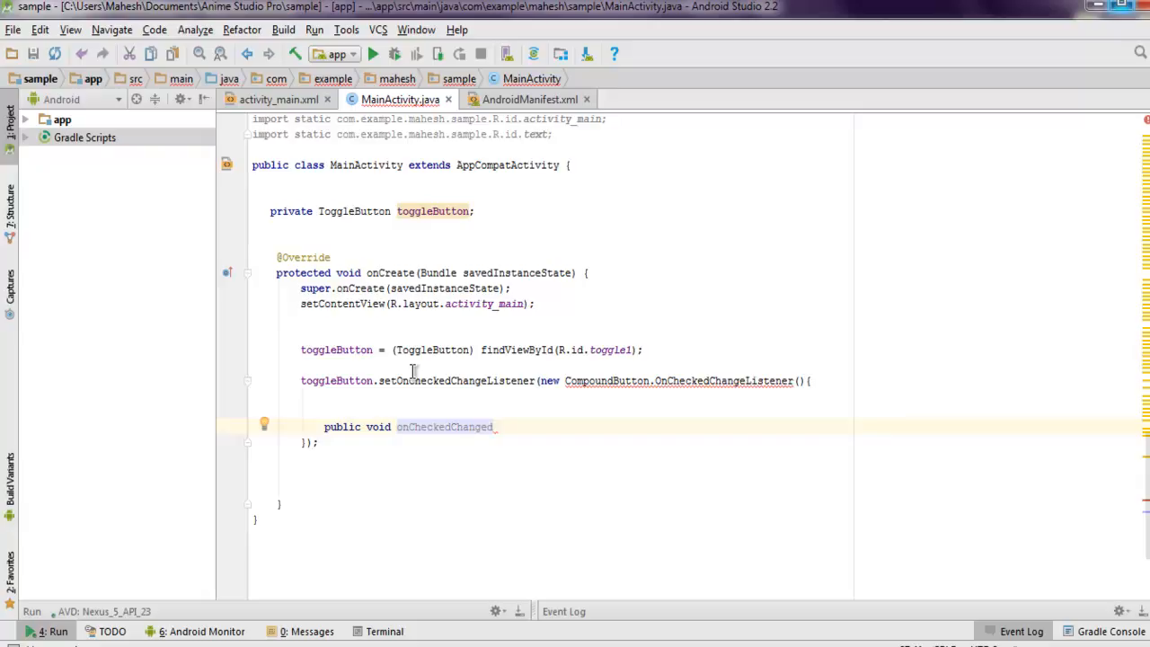
pyautogui.write('()')
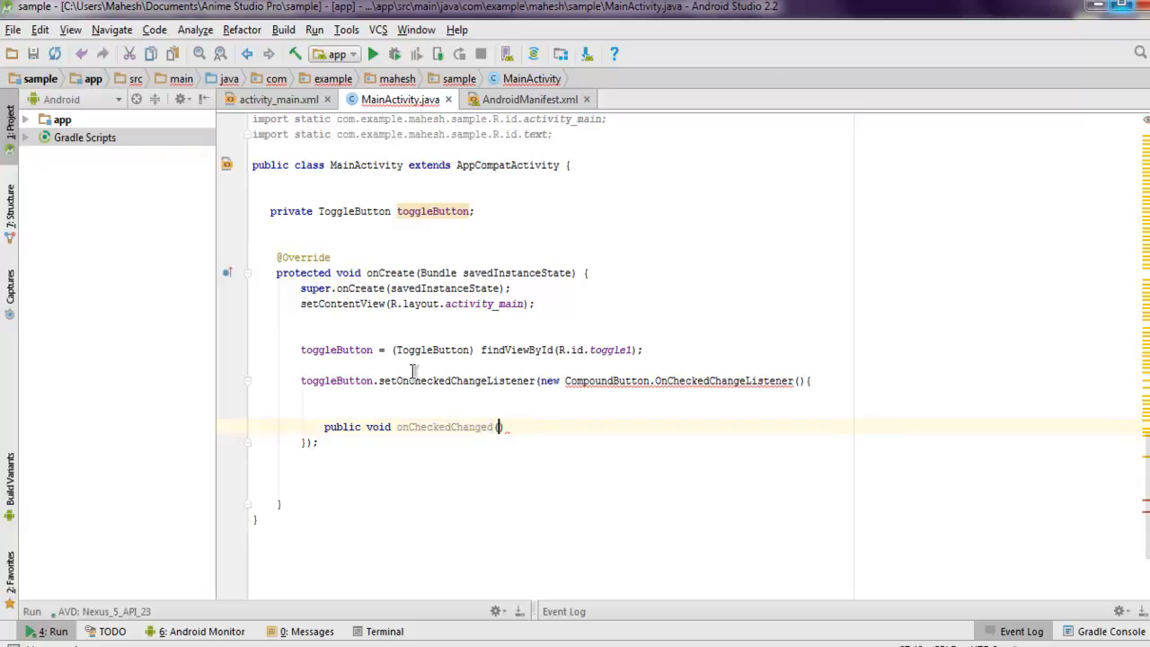
pyautogui.write('(')
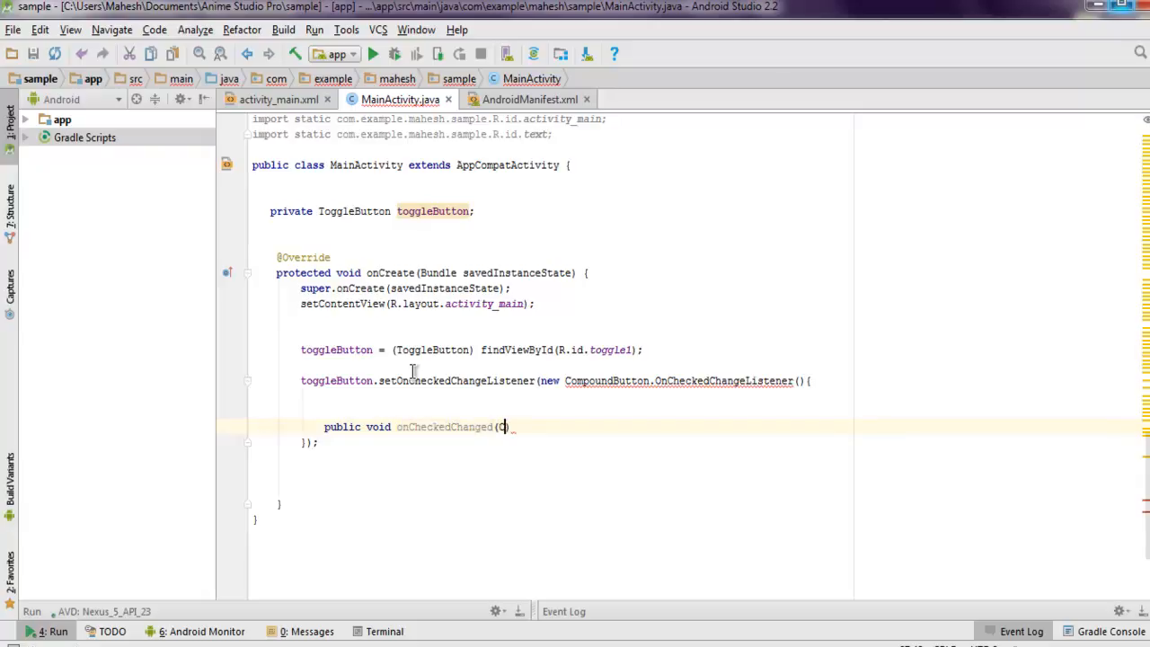
pyautogui.write('CompoundButton')
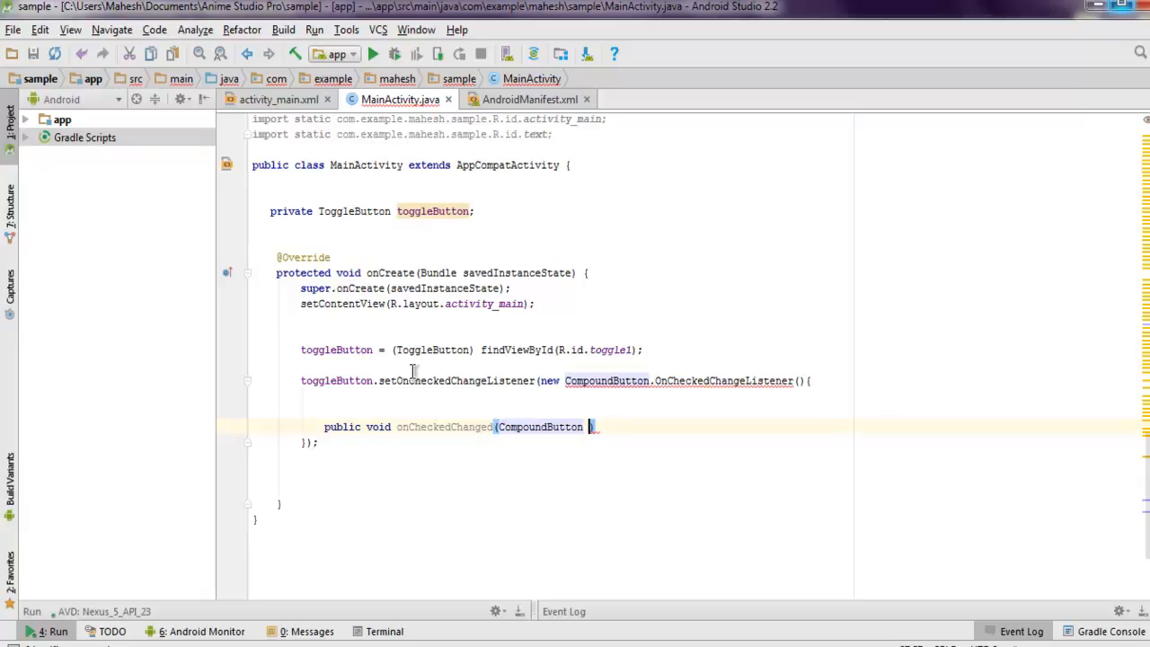
pyautogui.write('bu')
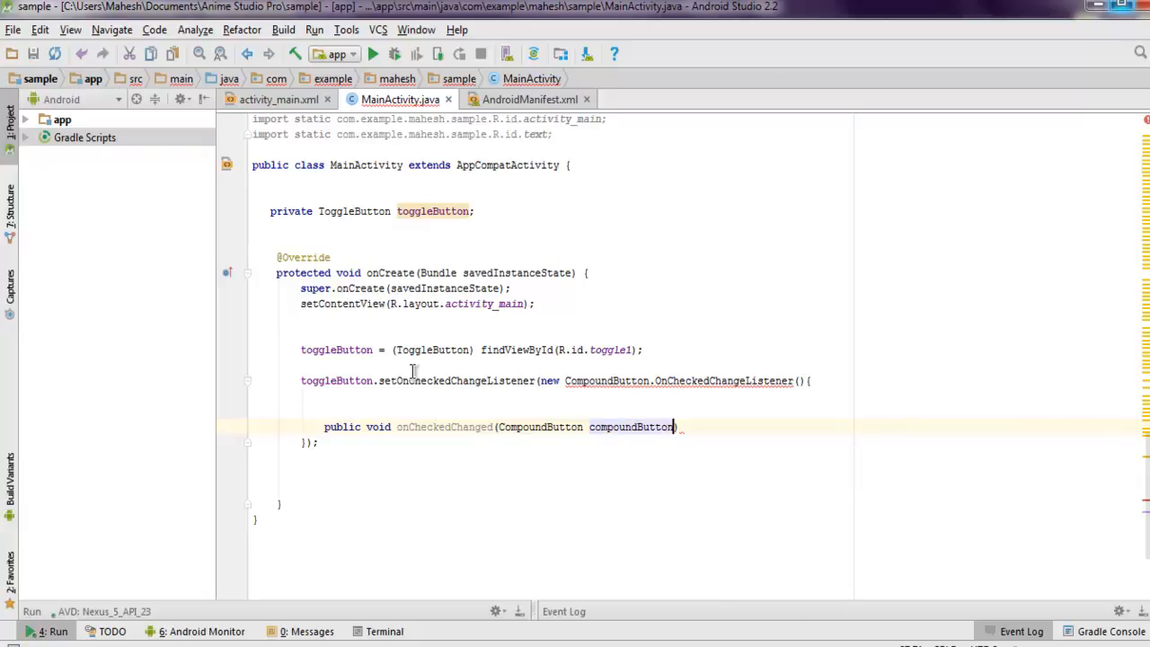
pyautogui.write(',')
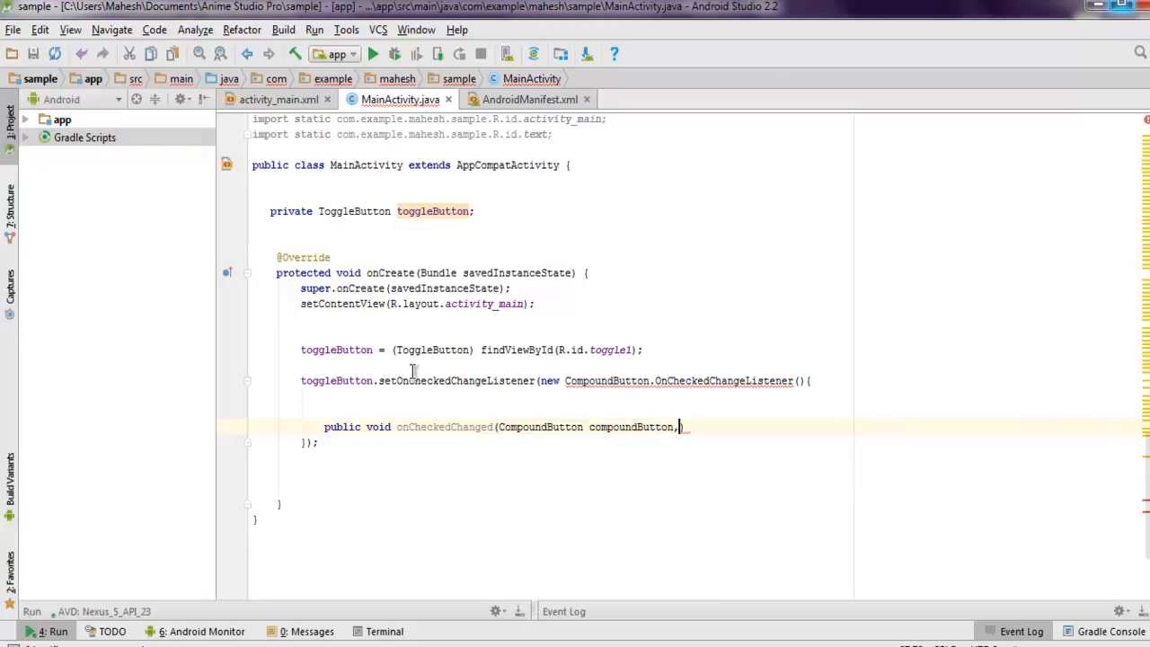
pyautogui.write('bol')
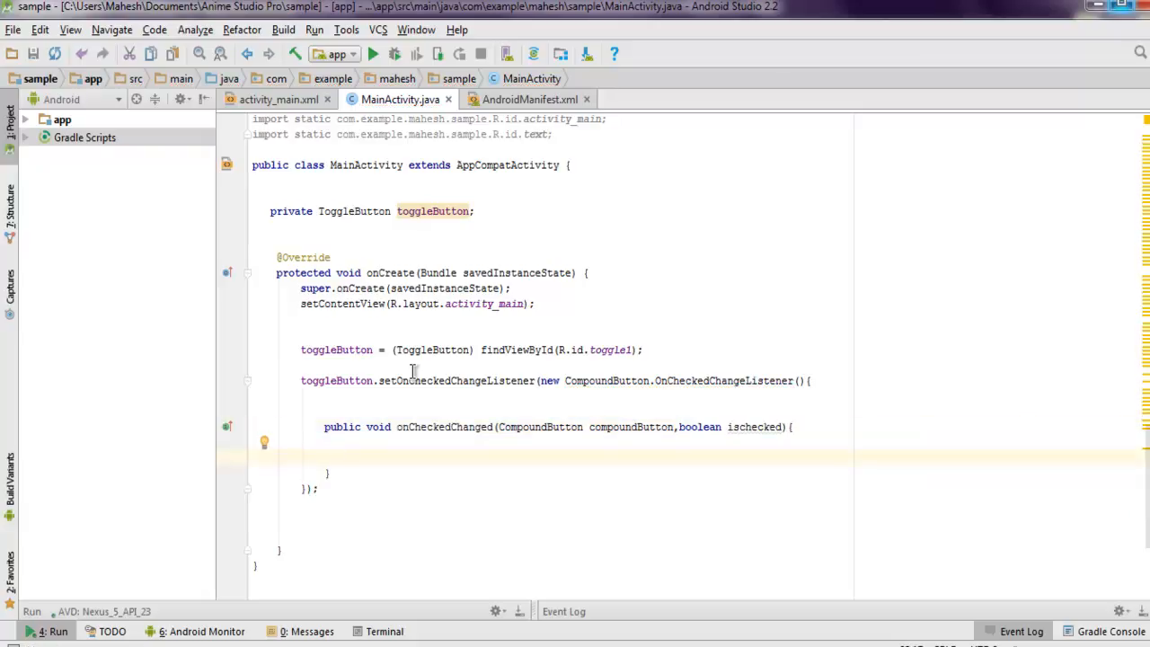
pyautogui.write('if(i')
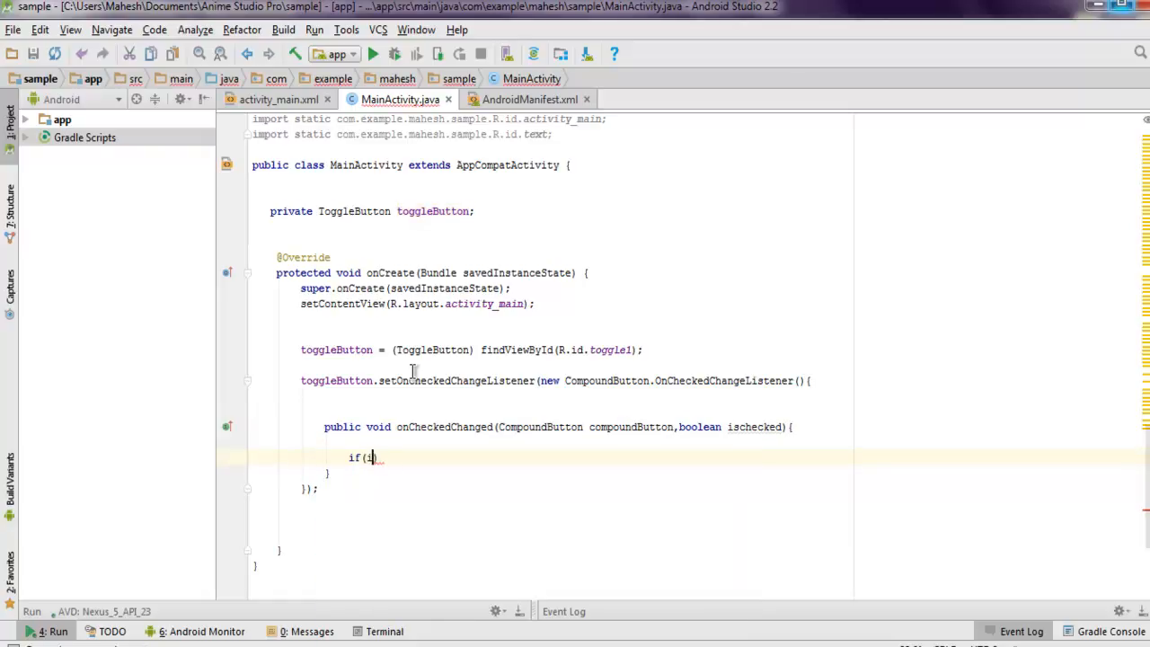
# Step: In if(ischecked) show Toast.makeText(getApplicationContext(),"Toggle On",Toast.LENGTH_LONG).show(); and start an else branch
pyautogui.write('ischecked')
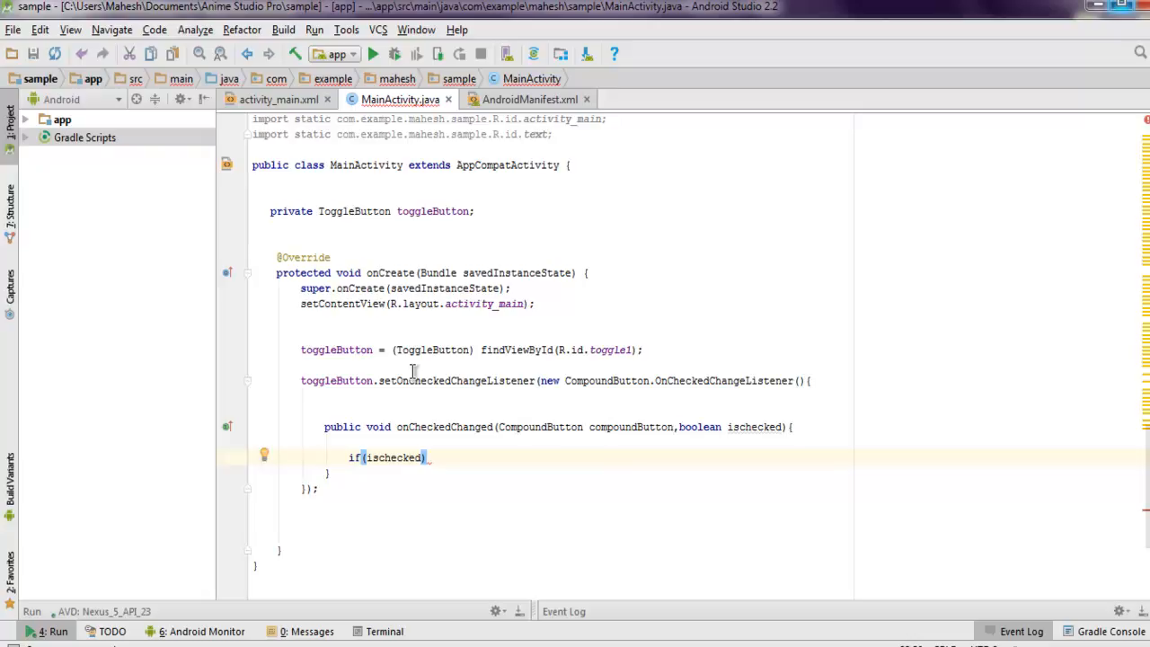
pyautogui.write('{')
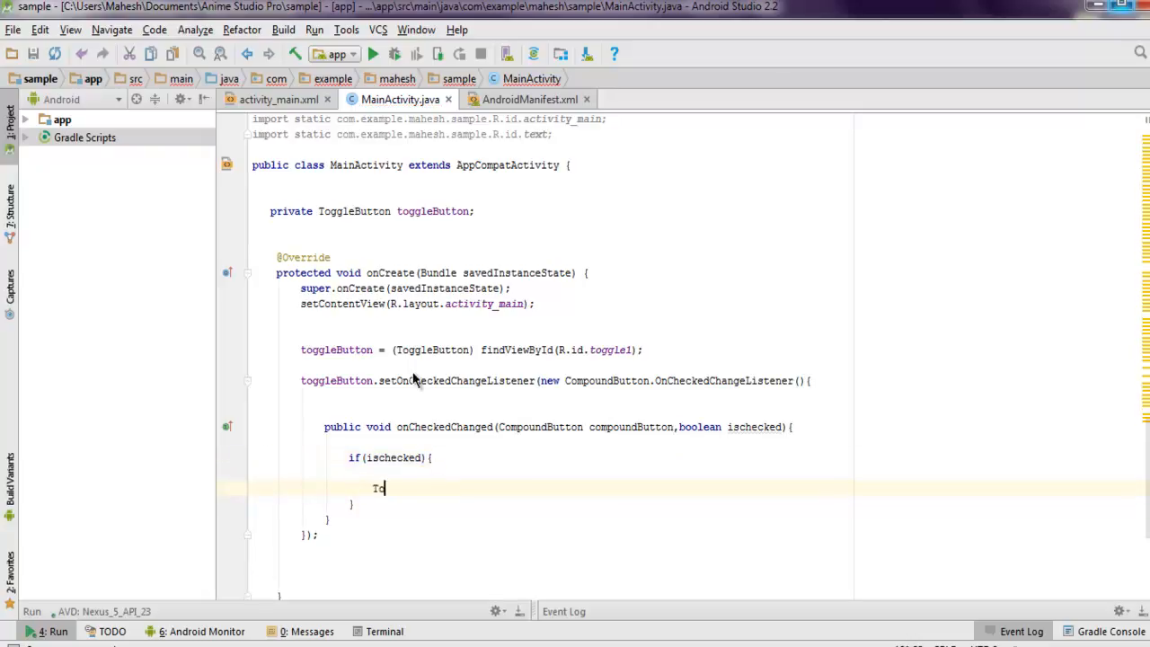
pyautogui.write('oast.makeText(')
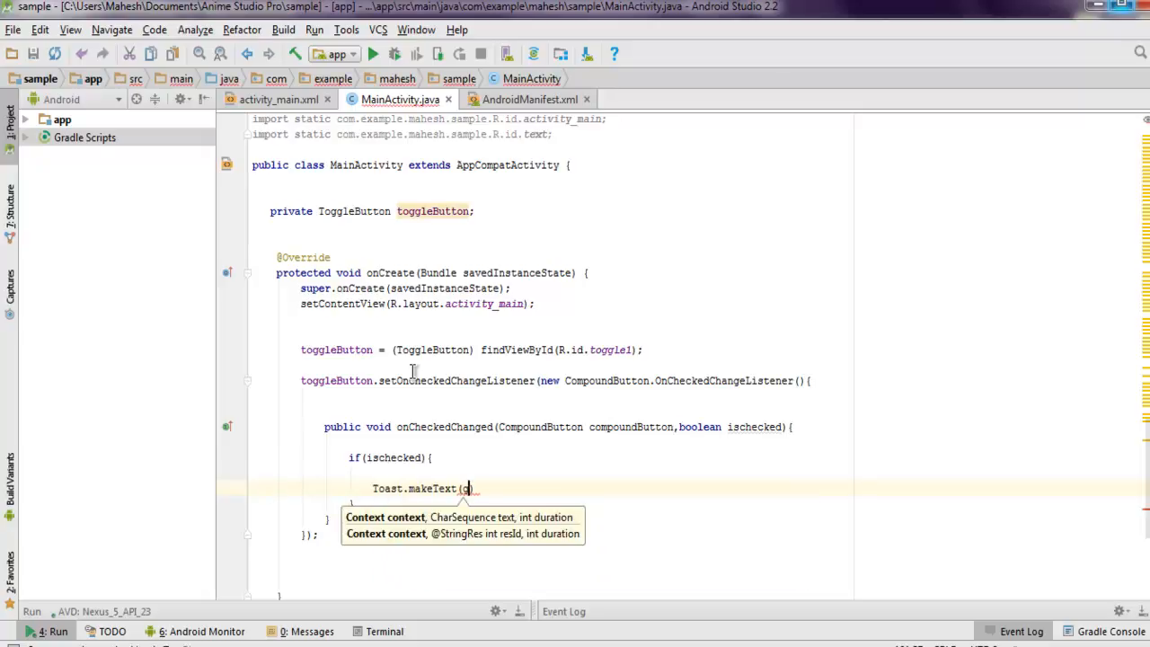
pyautogui.write('getApplice')
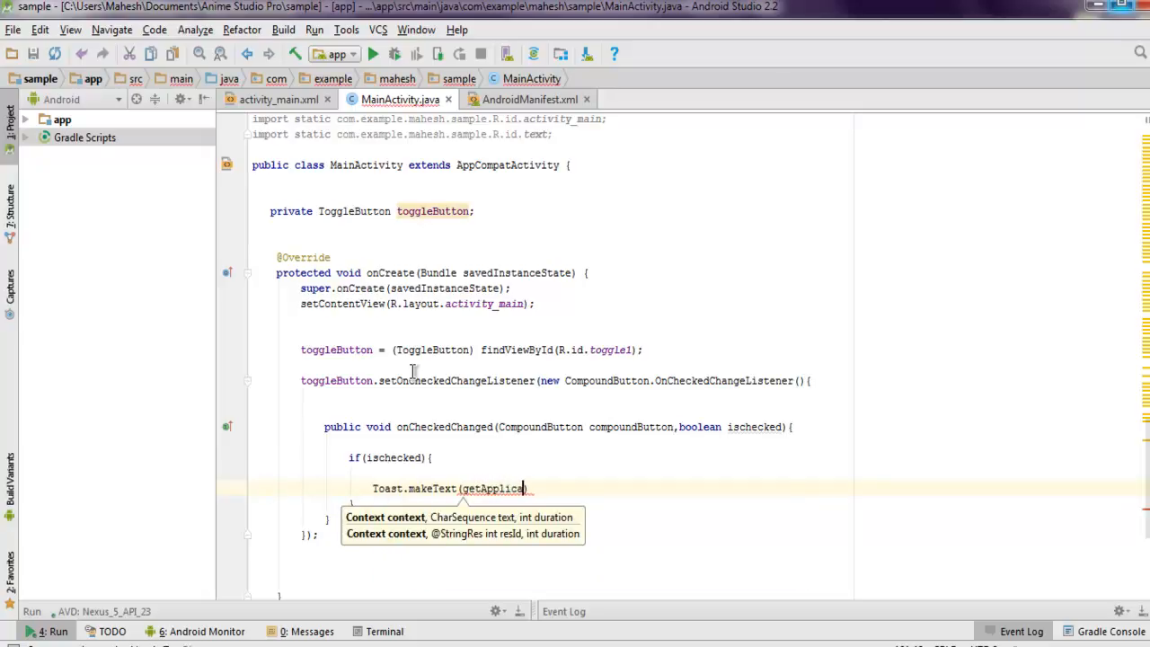
pyautogui.write('tionContext(')
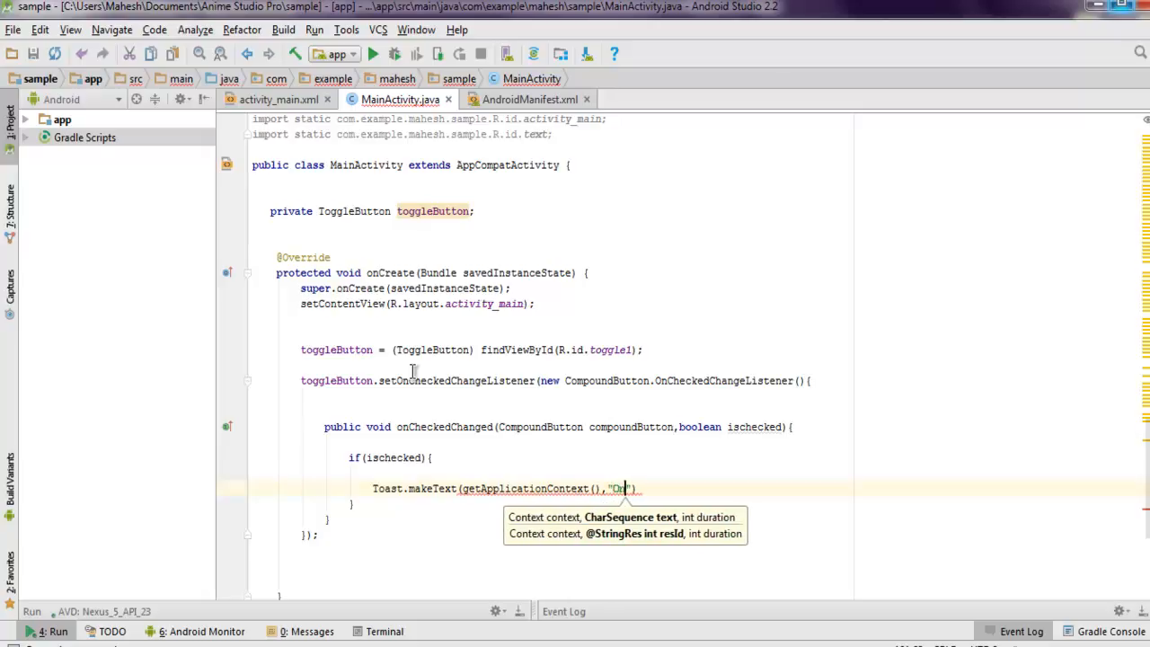
pyautogui.write('Toggle')
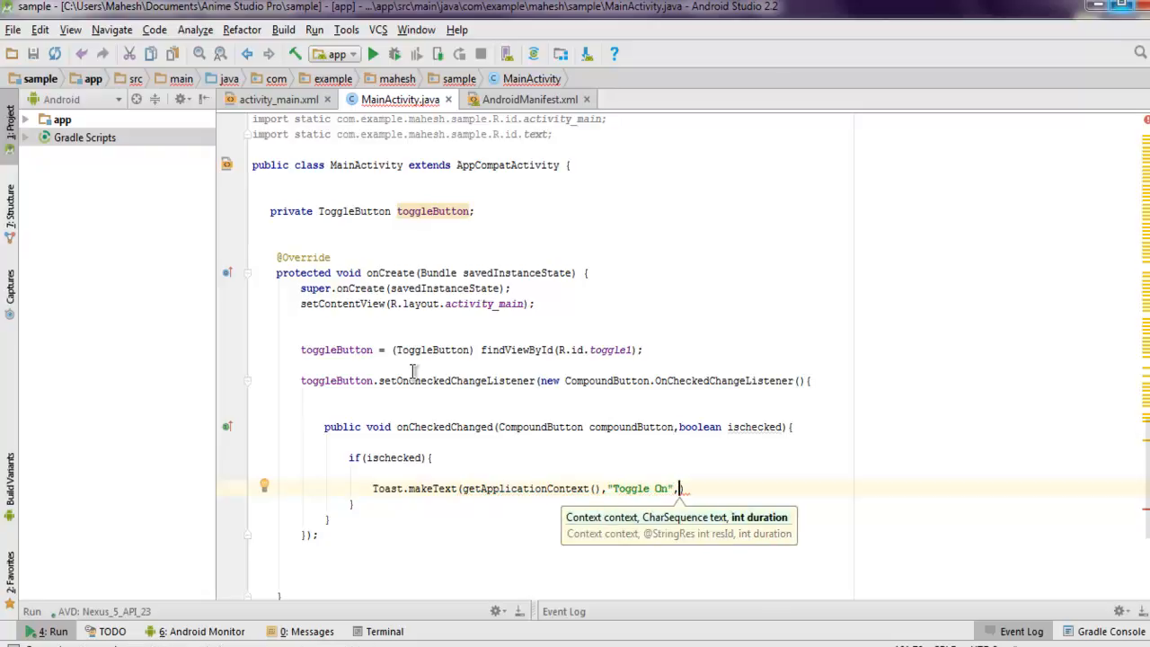
pyautogui.write('Toast')
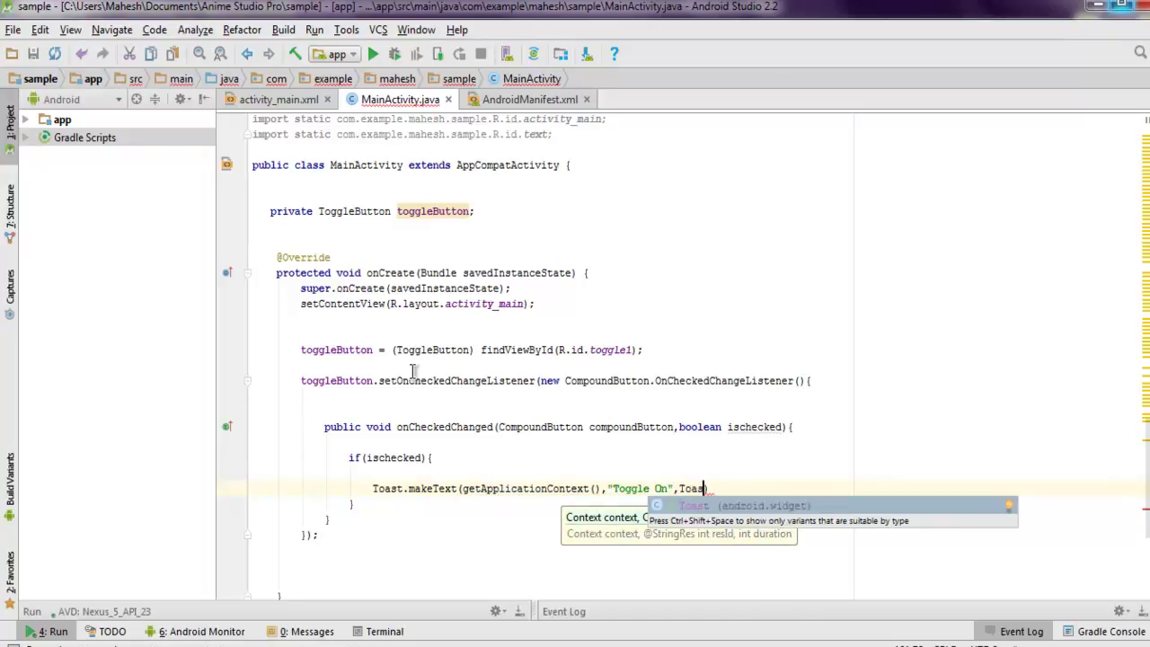
pyautogui.write('.')
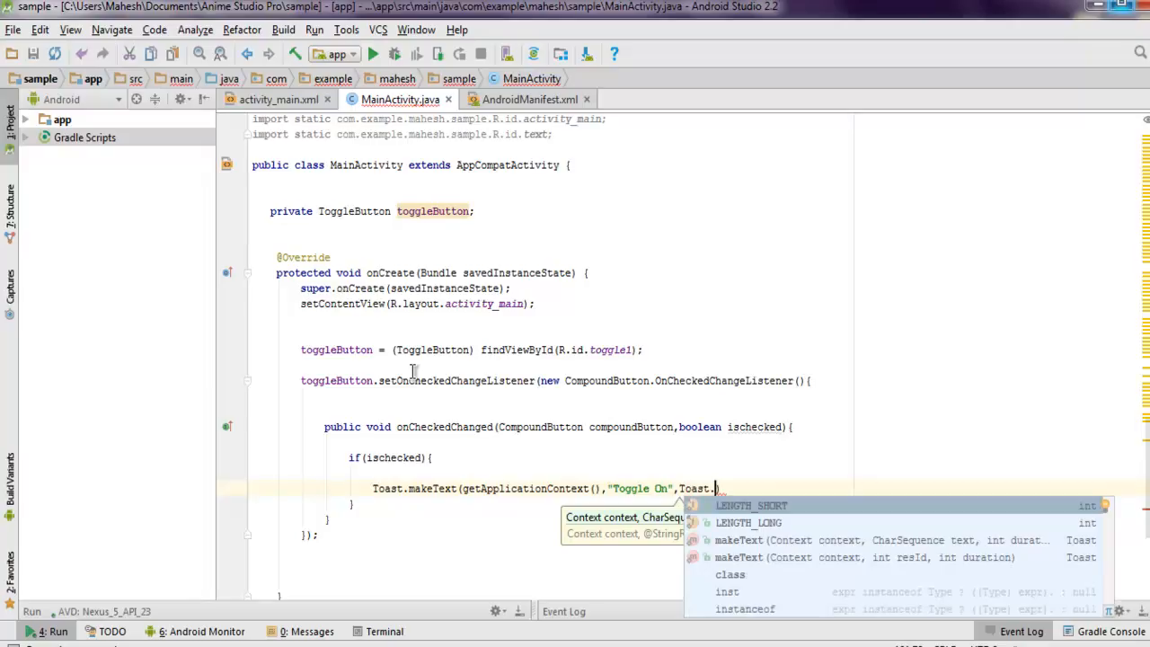
pyautogui.click(749, 521)
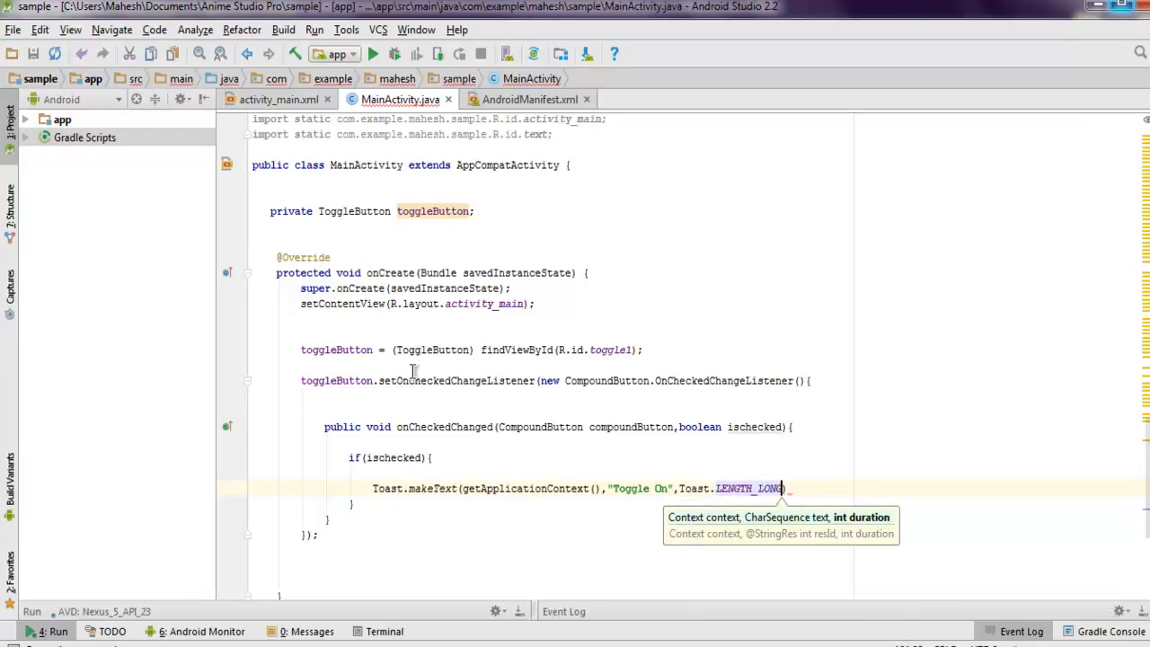
pyautogui.write('.show();')
pyautogui.click(361, 503)
pyautogui.write('e')
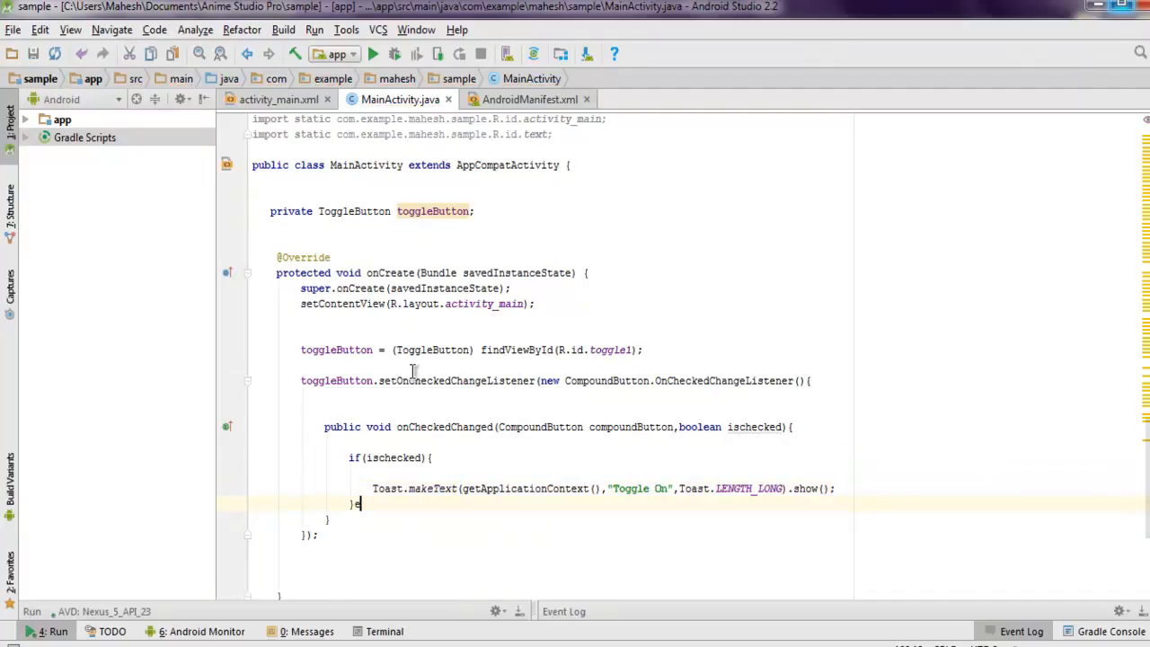
pyautogui.write('lse{')
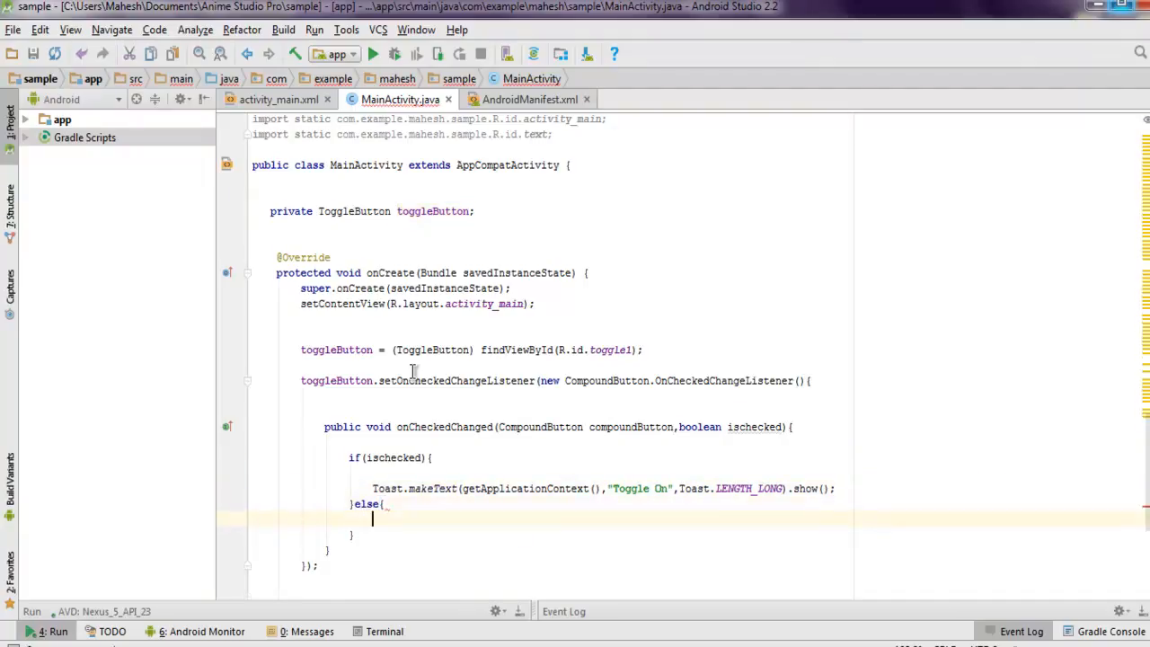
# Step: In the else branch show a LENGTH_LONG "Toggle Off" toast, then return to activity_main.xml
pyautogui.write('Toast.makeText(')
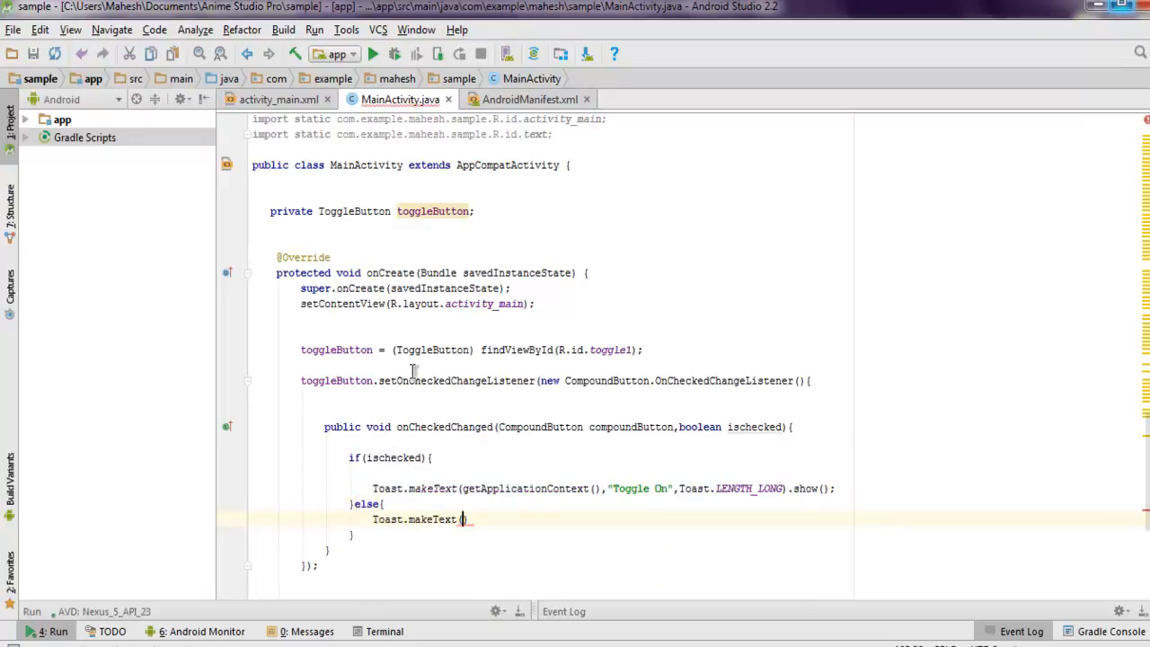
pyautogui.write('getAc')
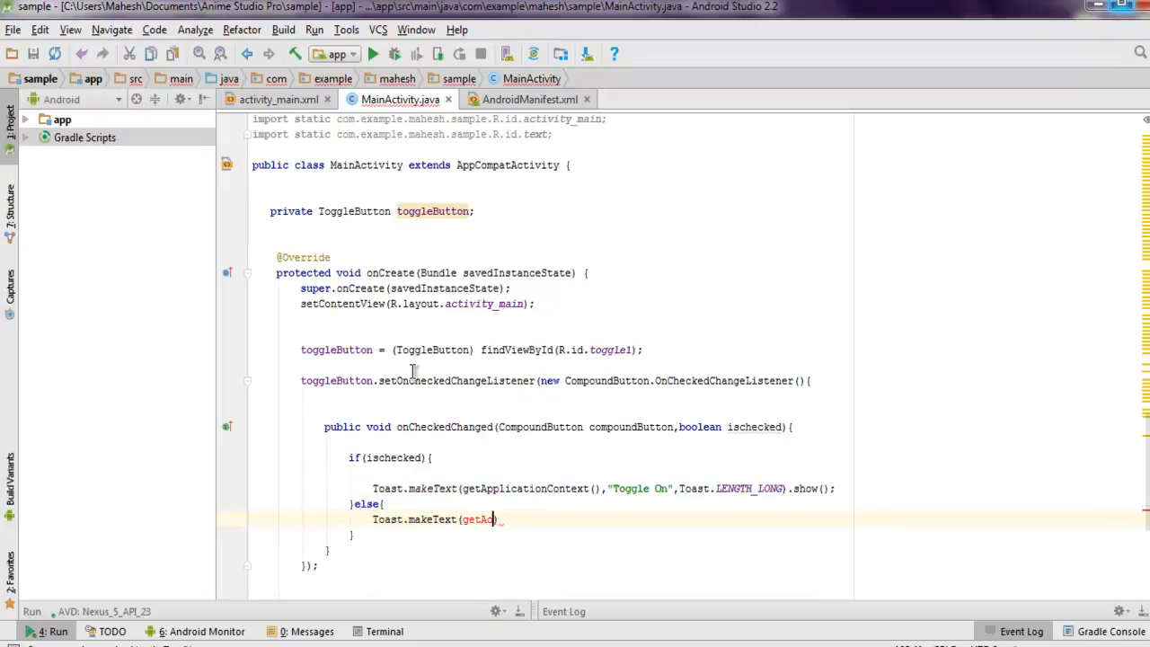
pyautogui.write('ApplicationContext(')
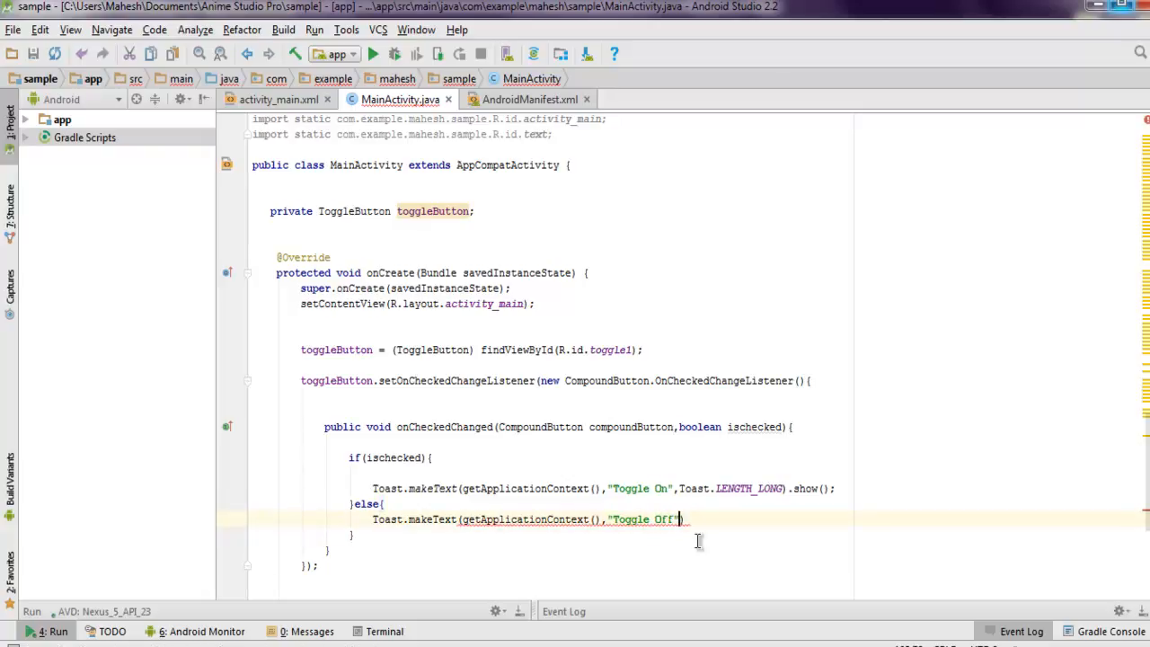
pyautogui.write(',Toast.')
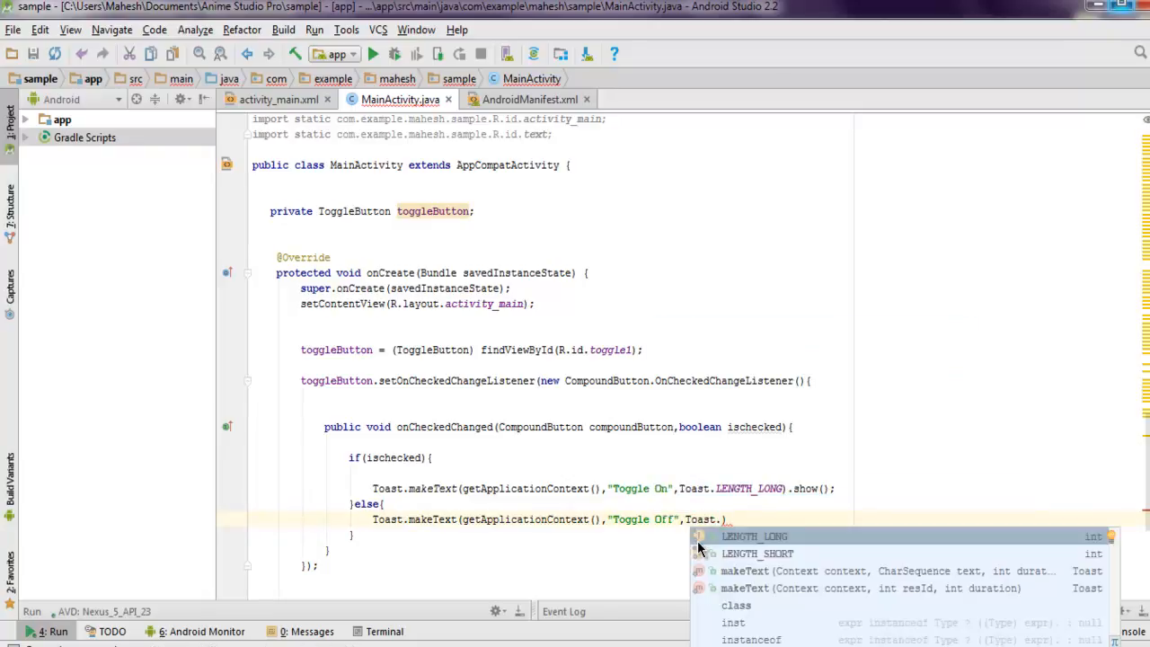
pyautogui.click(755, 535)
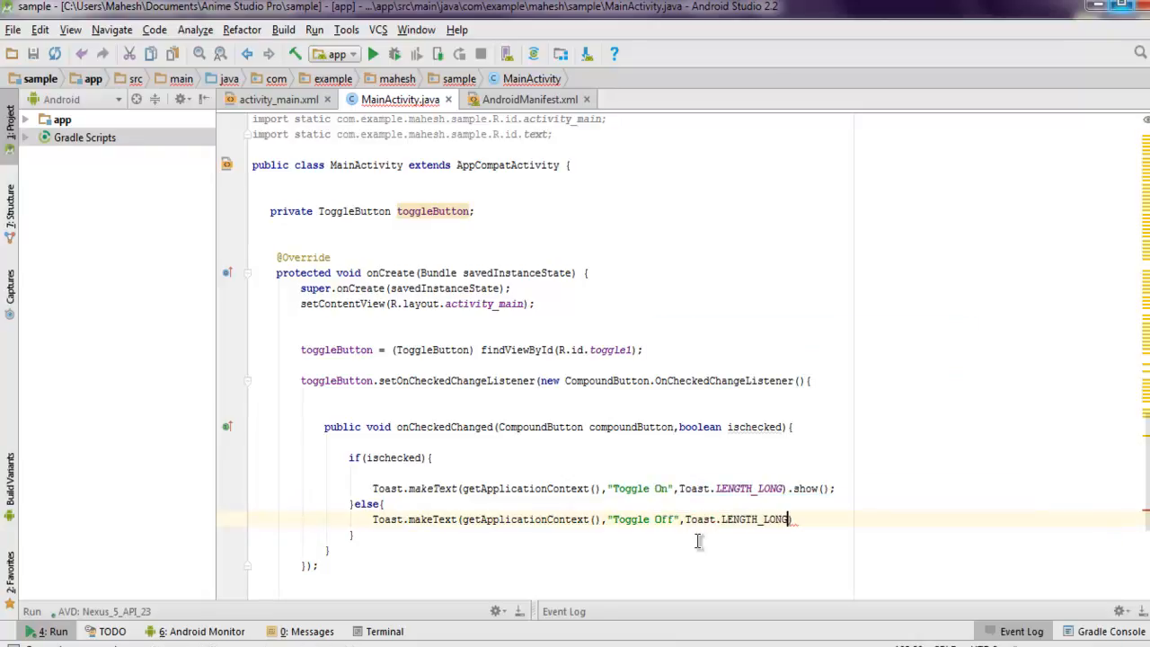
pyautogui.write('.show')
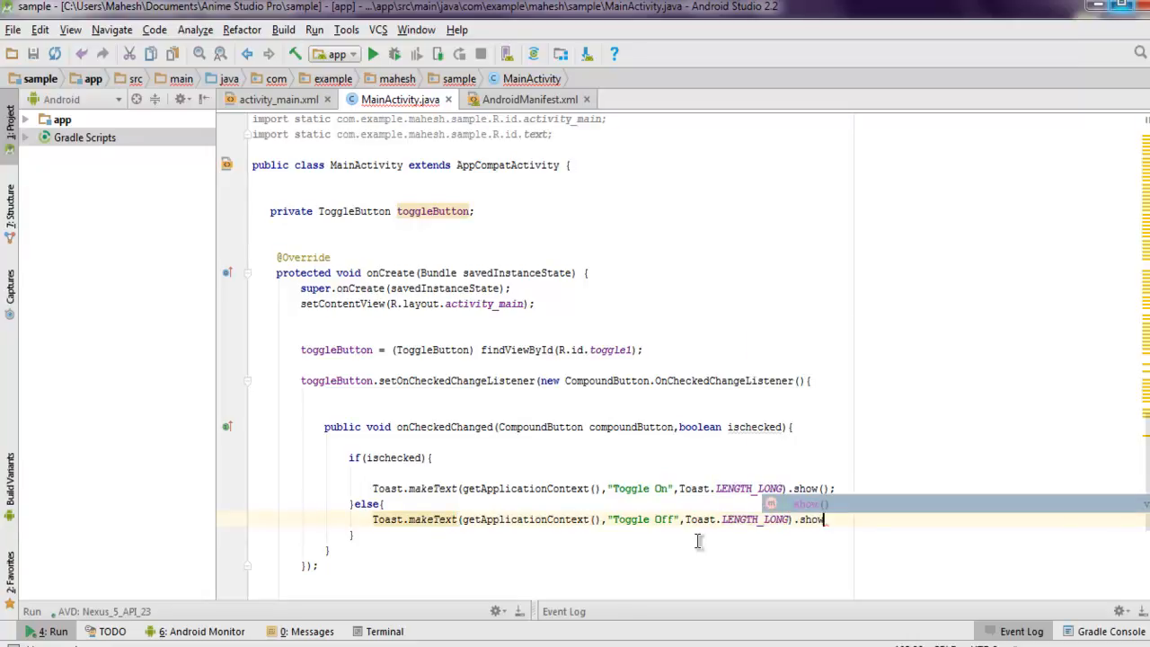
pyautogui.write('();')
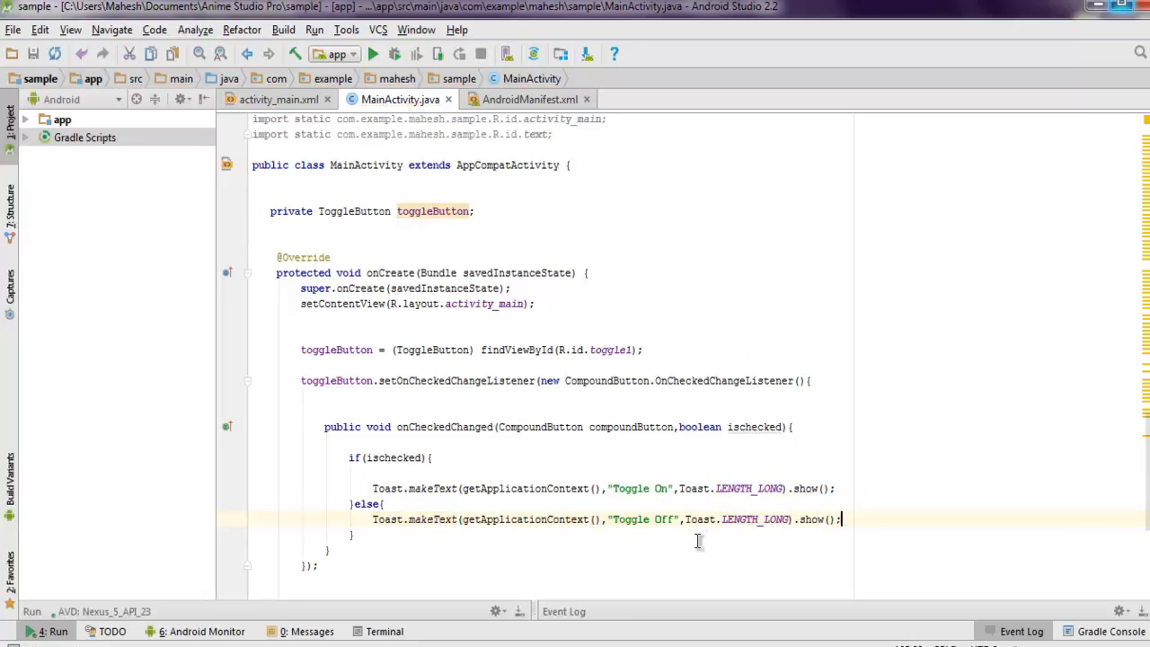
pyautogui.click(278, 98)
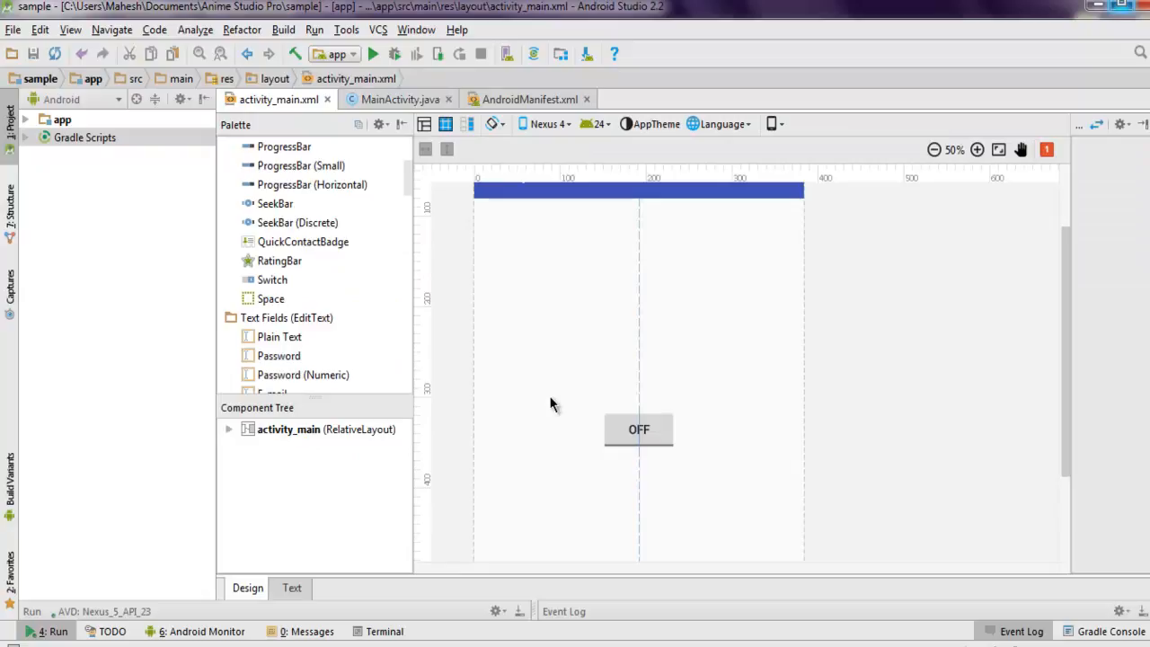
# Step: Run 'app' and deploy it to the Nexus 5 API 23 emulator
pyautogui.click(370, 54)
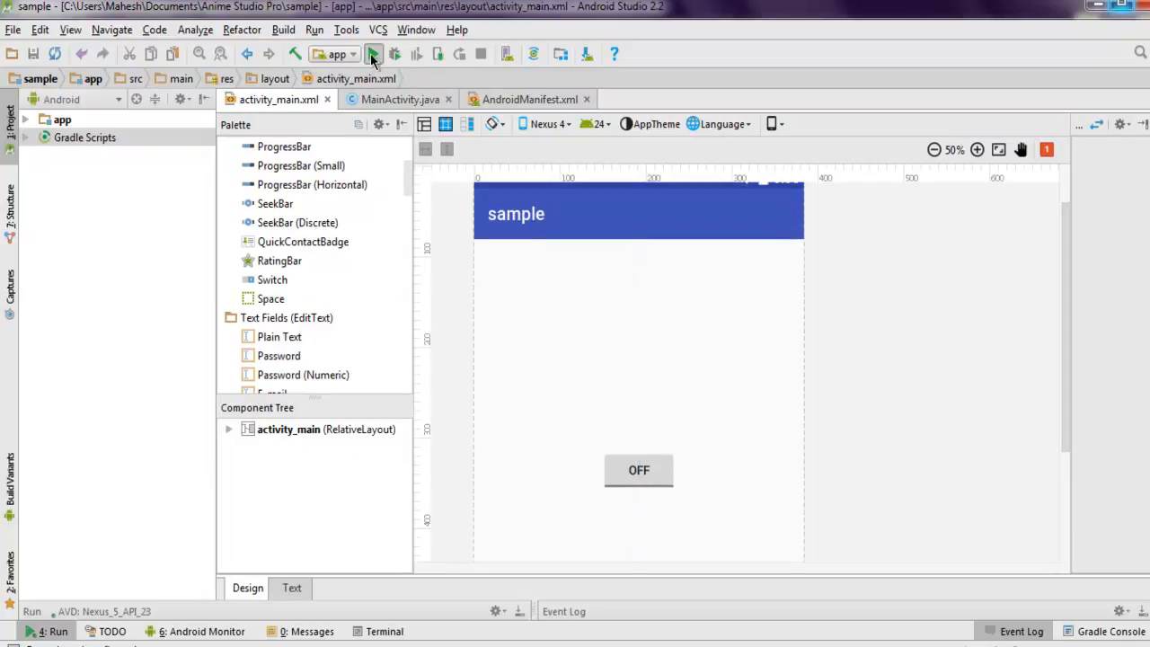
pyautogui.click(372, 54)
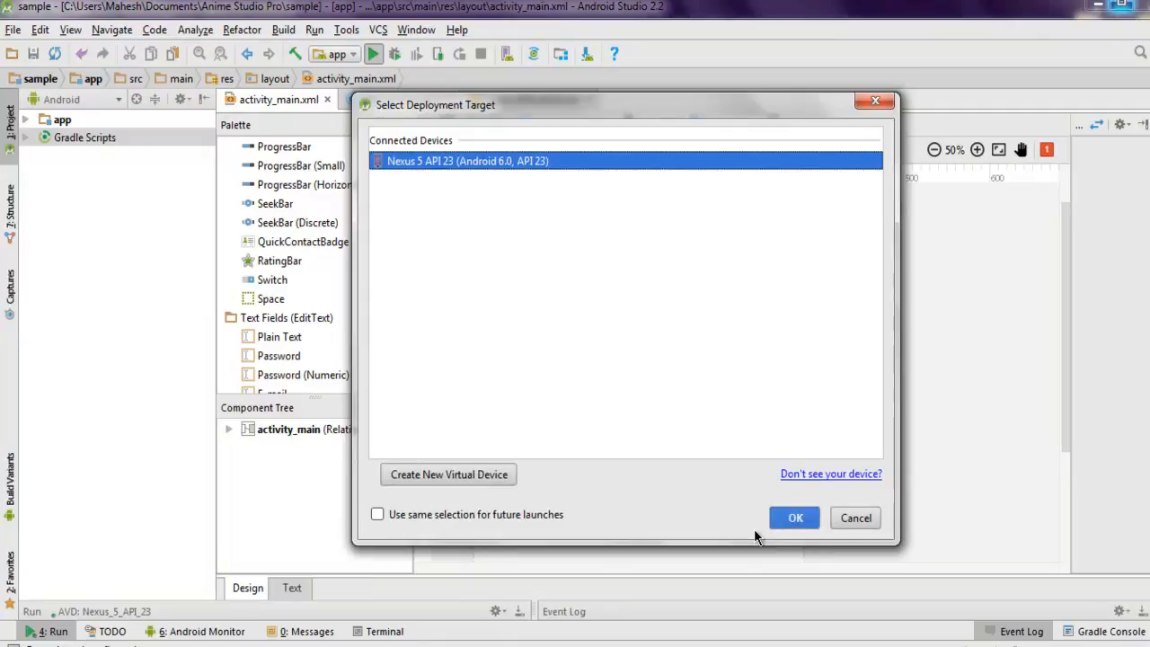
pyautogui.click(794, 517)
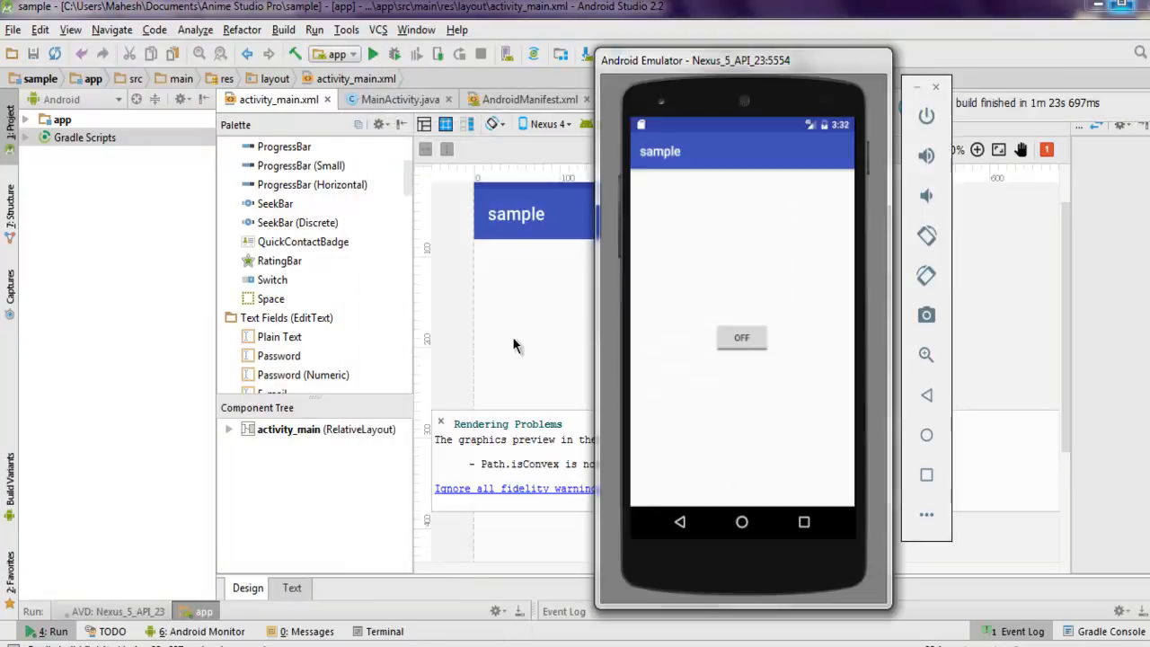
pyautogui.moveTo(507, 320)
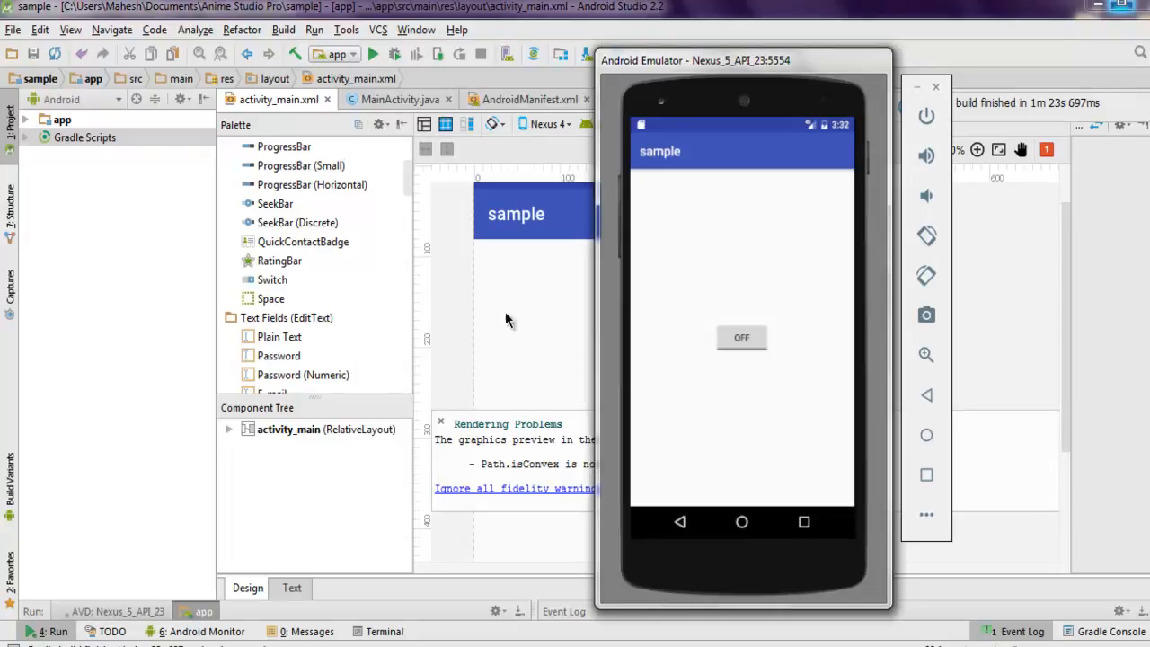
pyautogui.moveTo(689, 338)
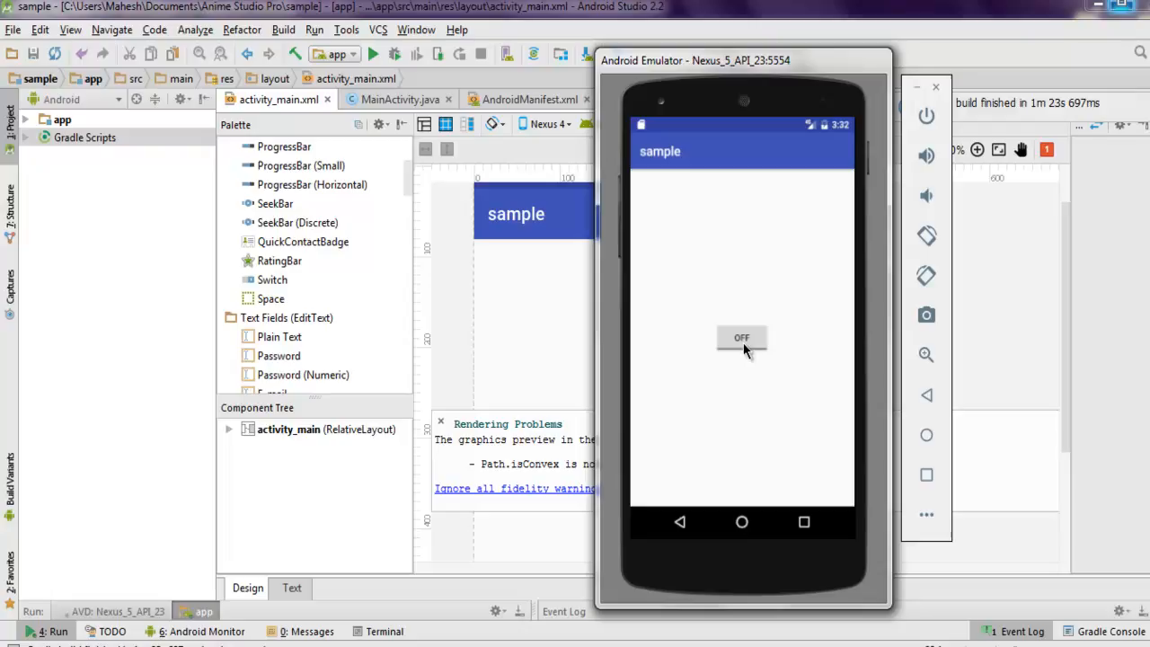
pyautogui.moveTo(674, 381)
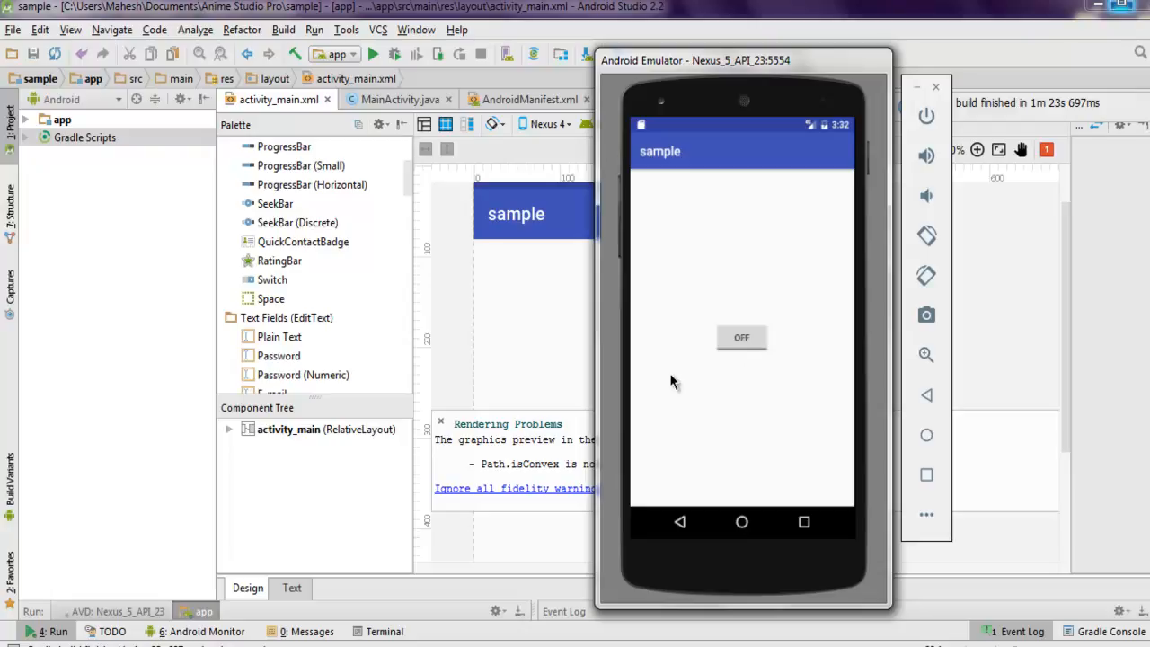
# Step: Tap the toggle on and then off in the emulator, showing the "Toggle Off" toast
pyautogui.click(740, 338)
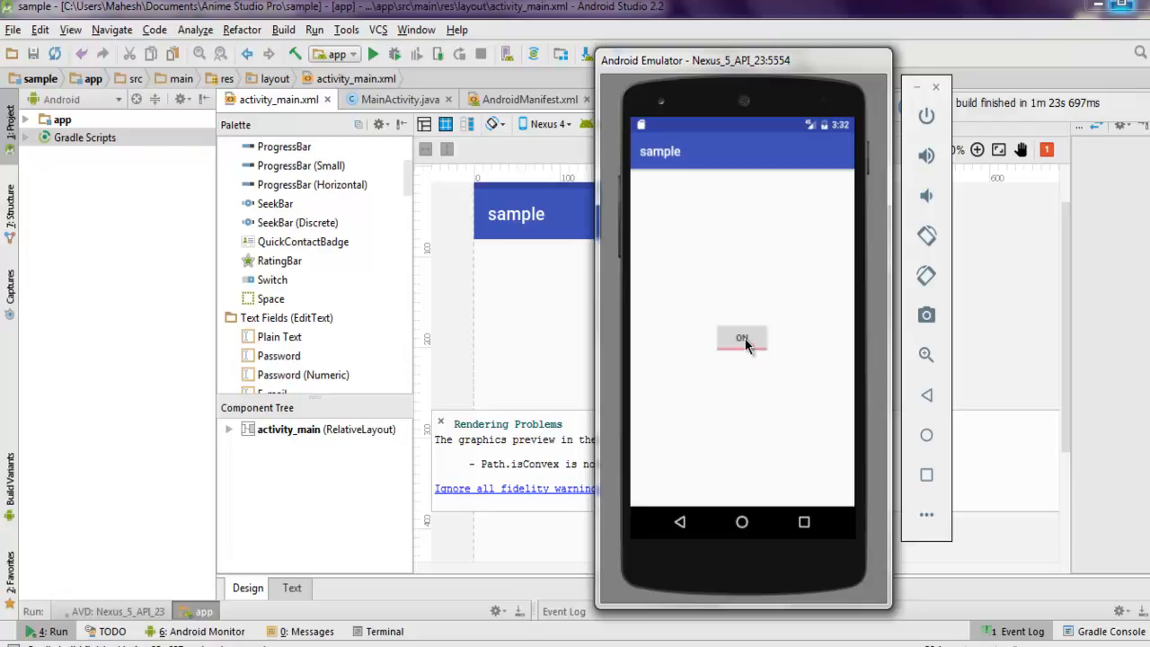
pyautogui.click(740, 338)
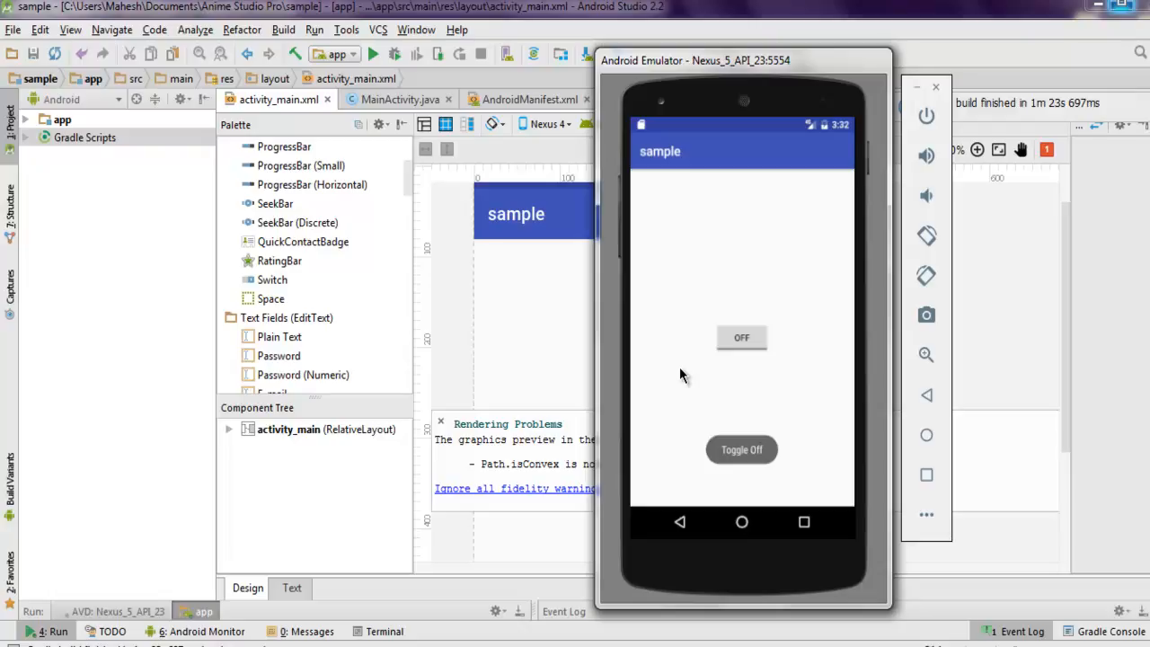
pyautogui.click(740, 449)
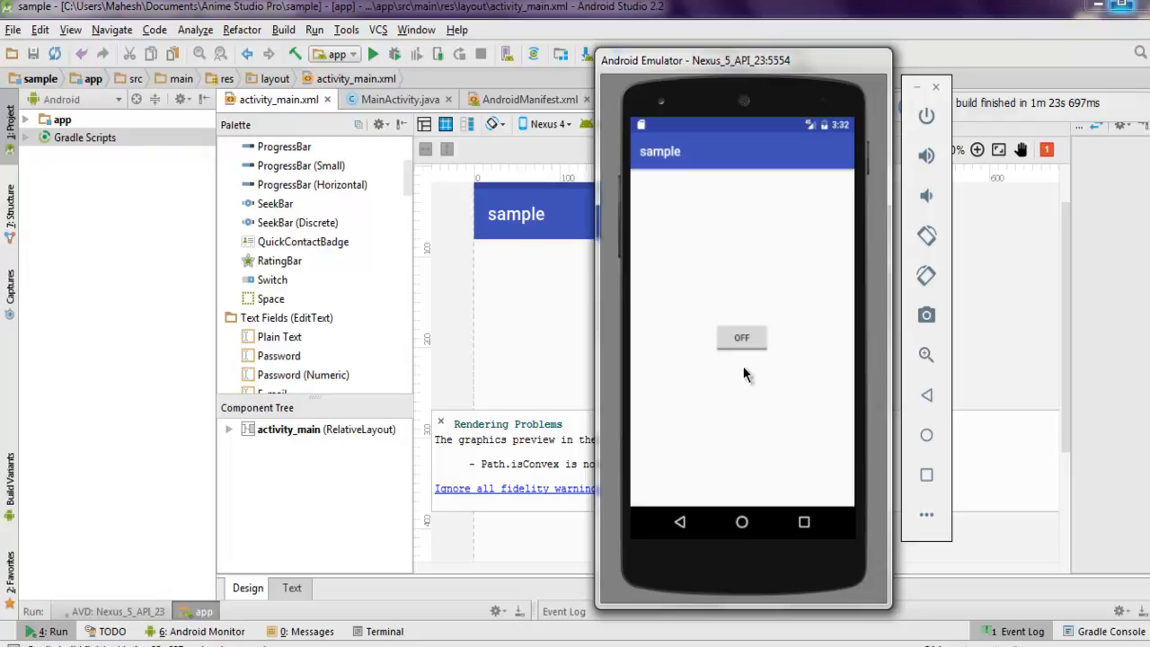
pyautogui.moveTo(753, 367)
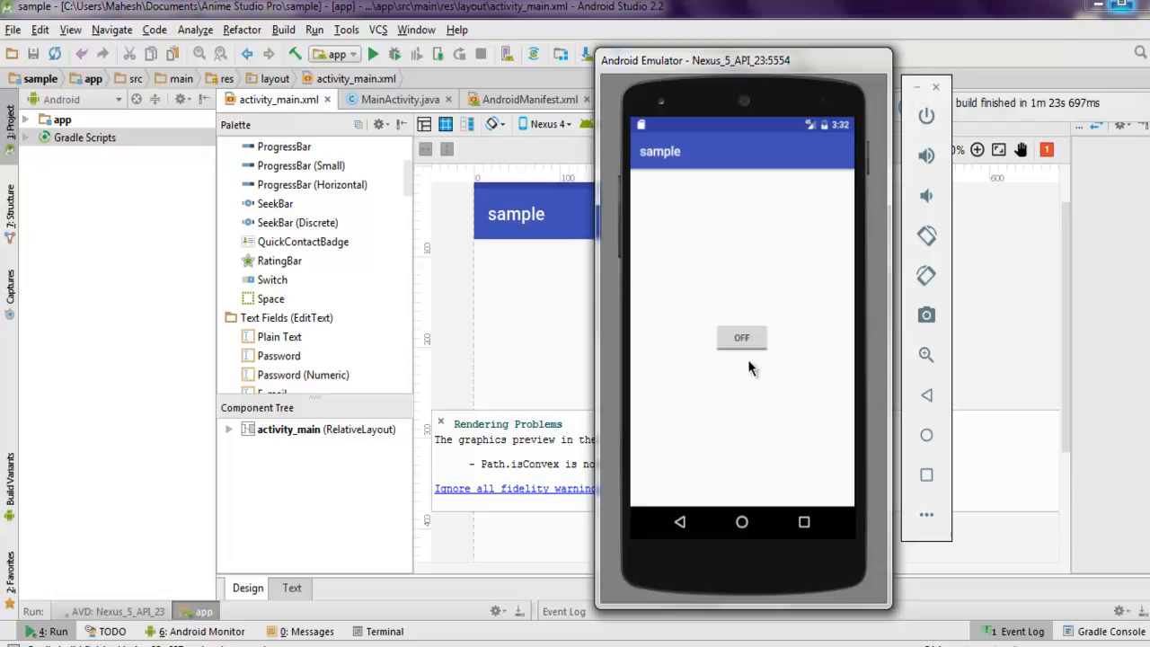